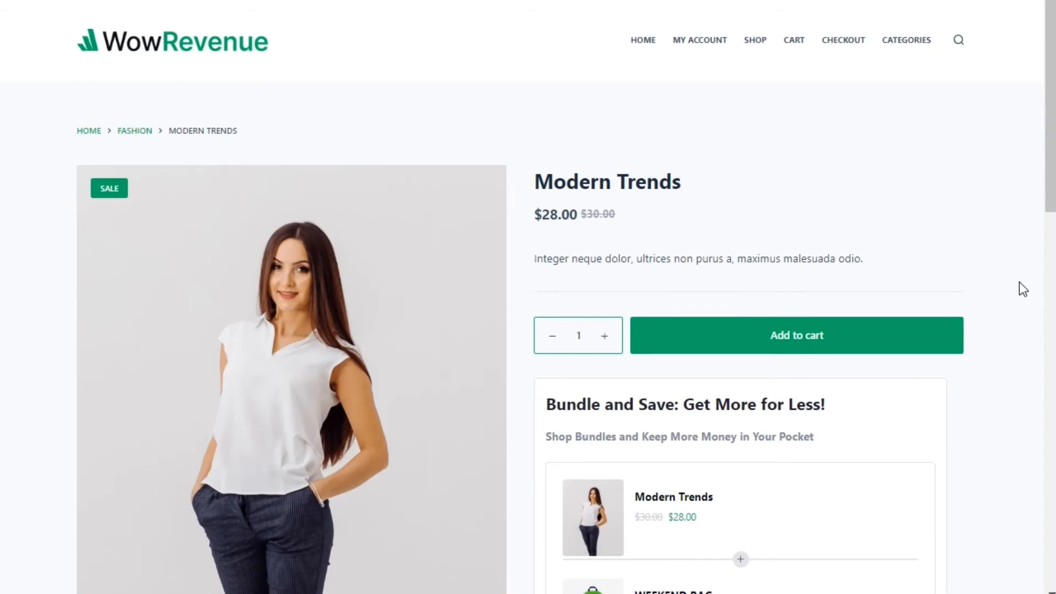
Scroll down the Modern Trends product page to view its bundle offer
scroll("down", 3)
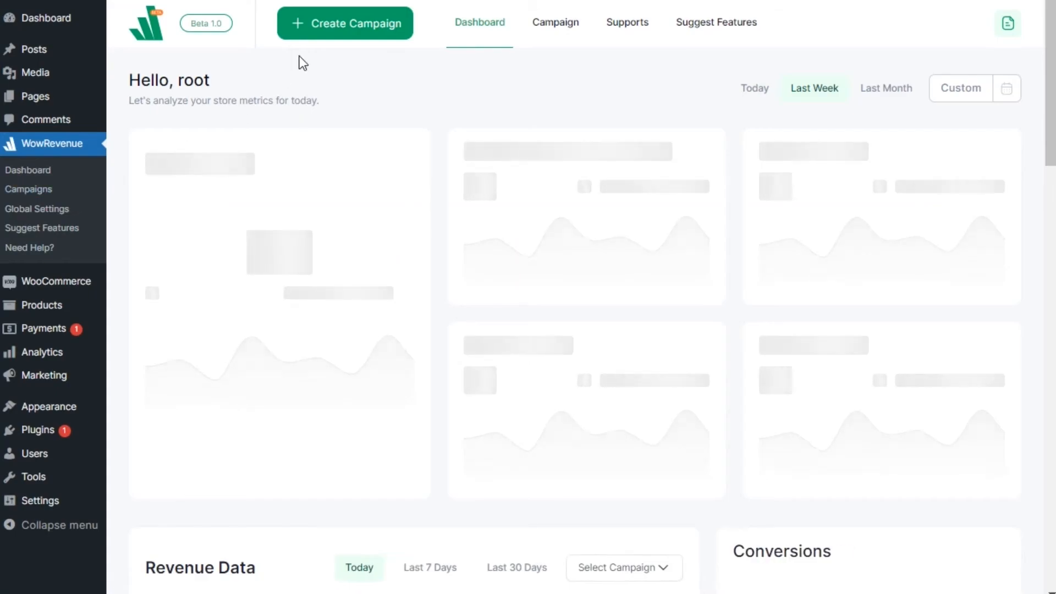
Start a new campaign and scroll the campaign-type list toward Bundle Discount
left_click(344, 23)
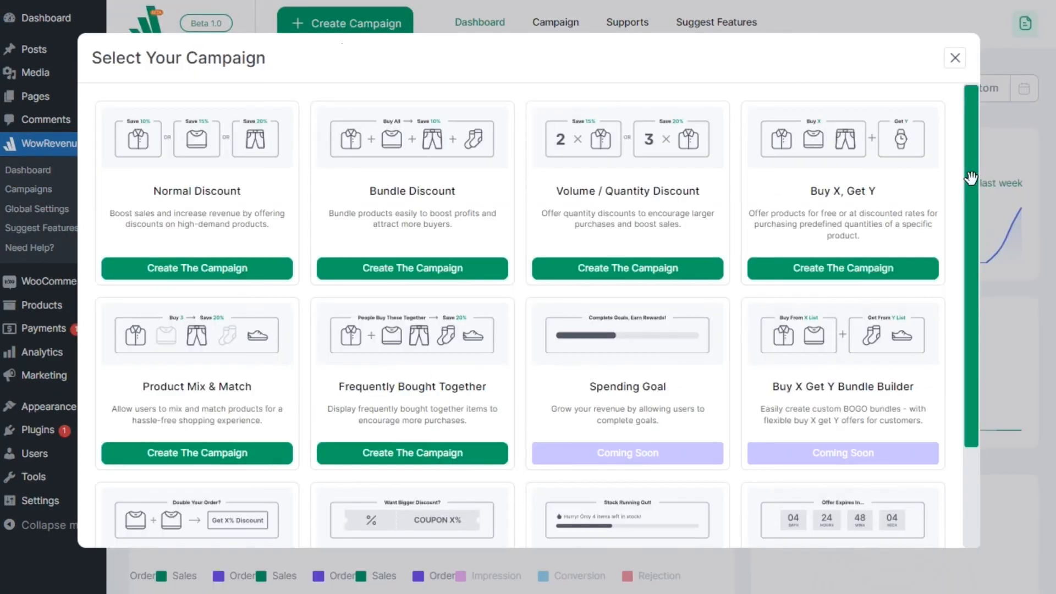
scroll("down", 3)
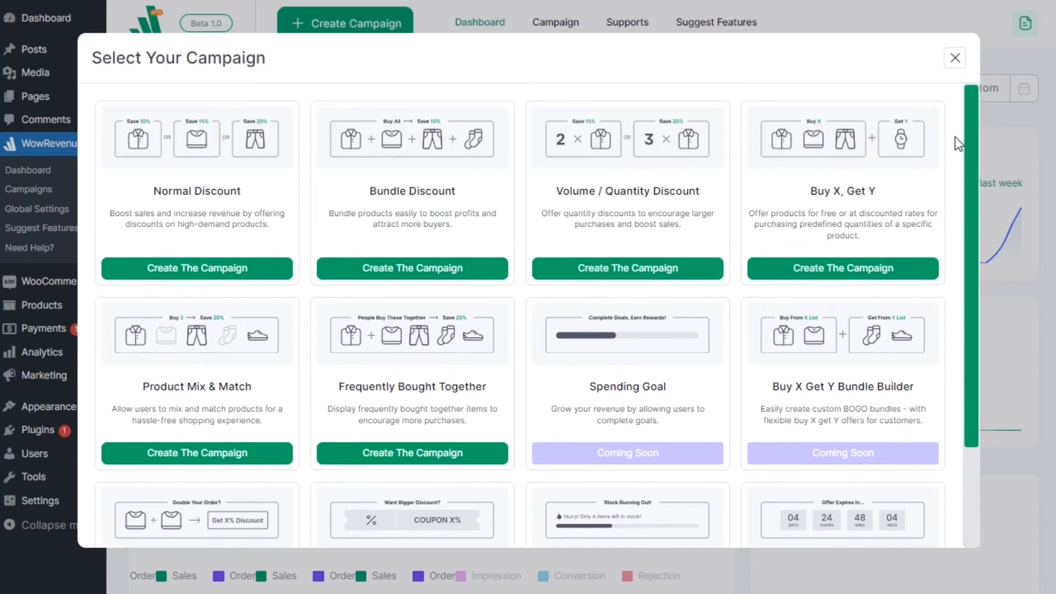
mouse_move(411, 269)
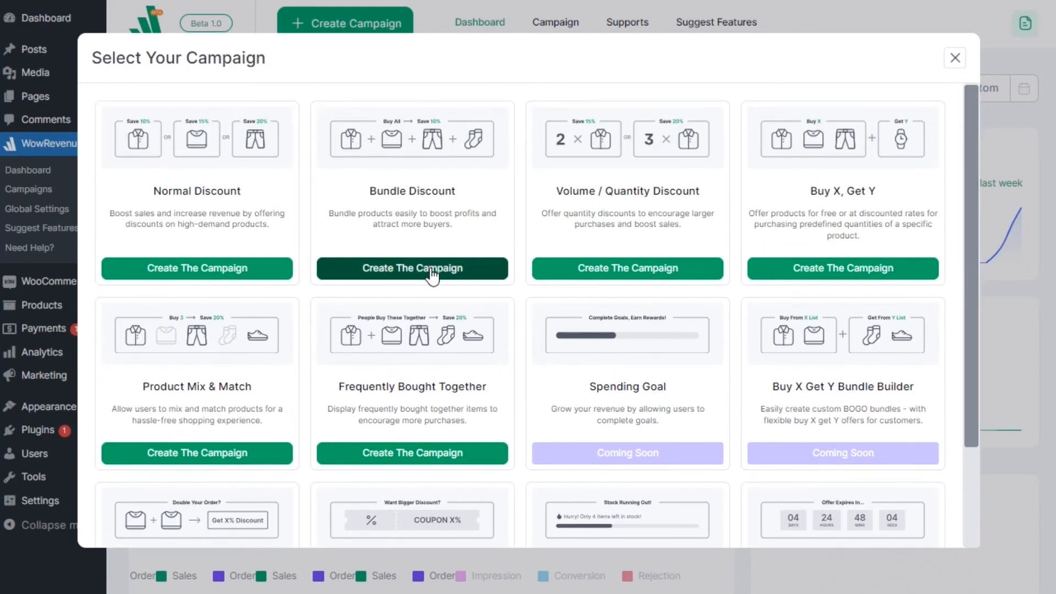
Start a Bundle Discount campaign and name it 'Bundle Discount'
left_click(411, 268)
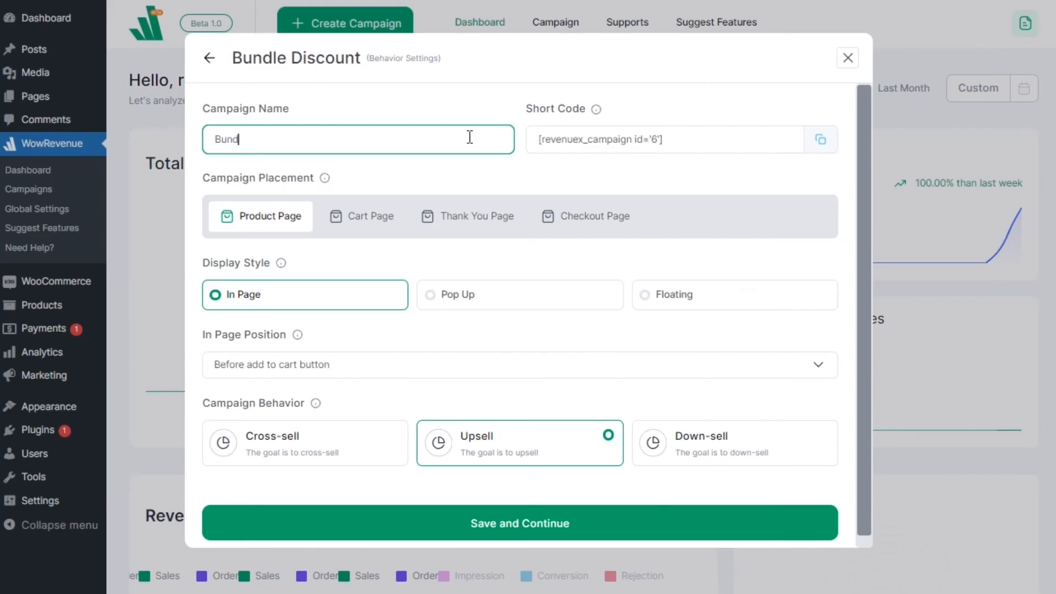
type("le Disco")
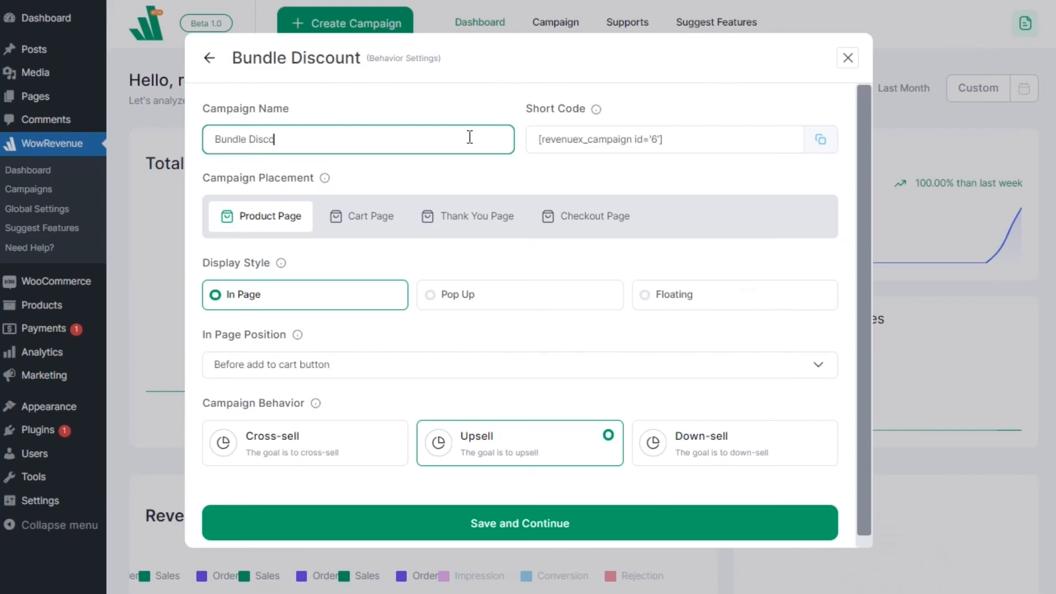
type("unt")
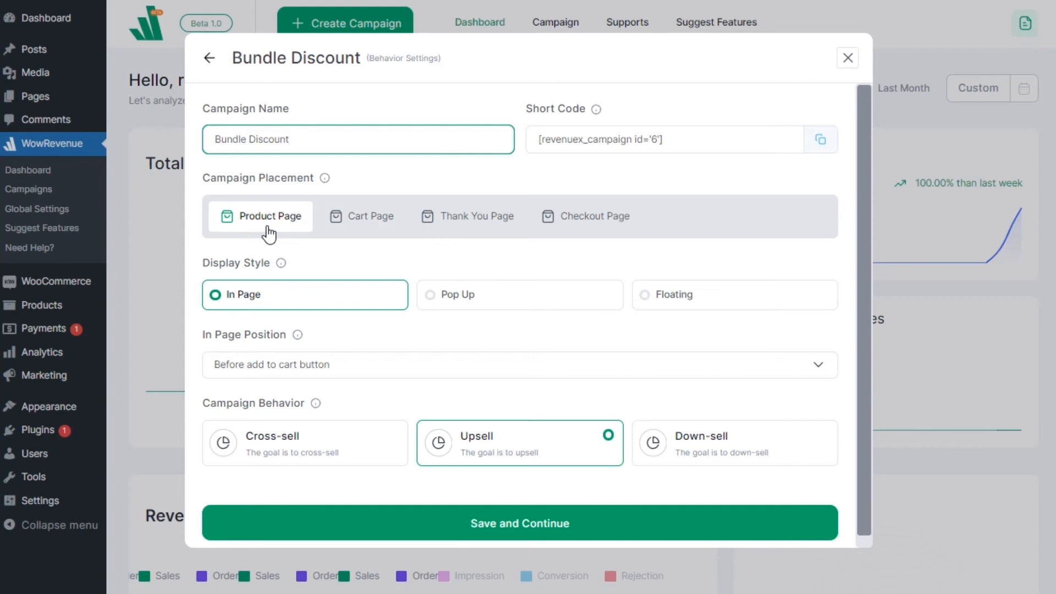
Show the offer on the product page, In Page style, after the add to cart button
left_click(518, 364)
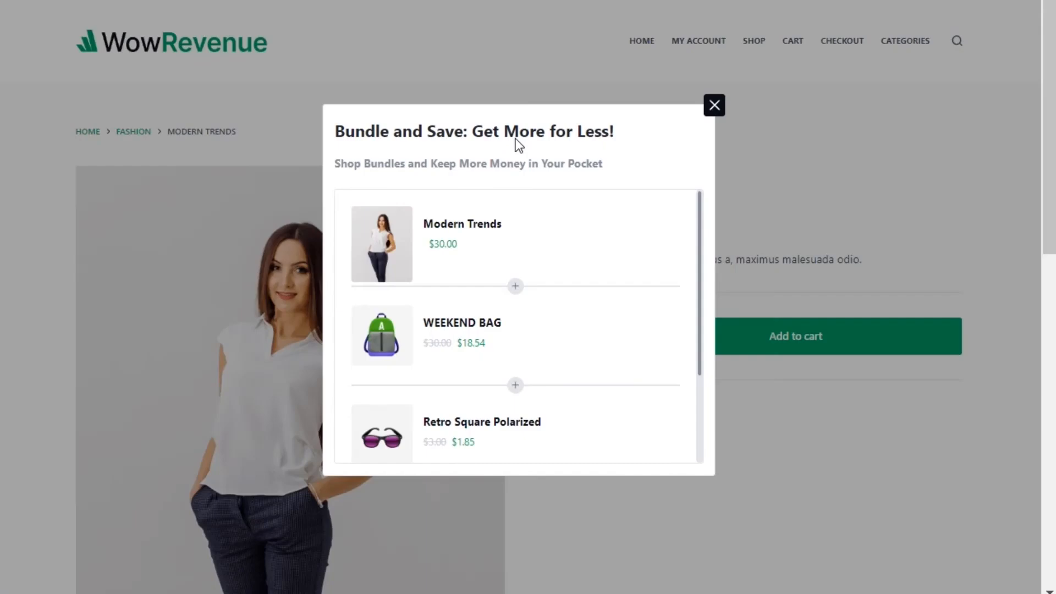
scroll("down", 3)
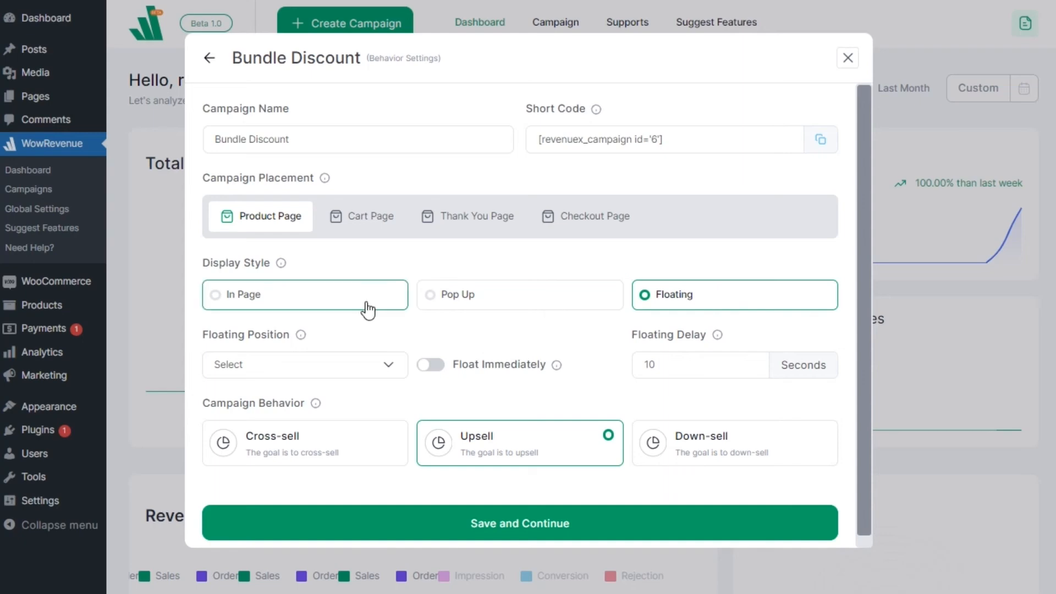
left_click(304, 294)
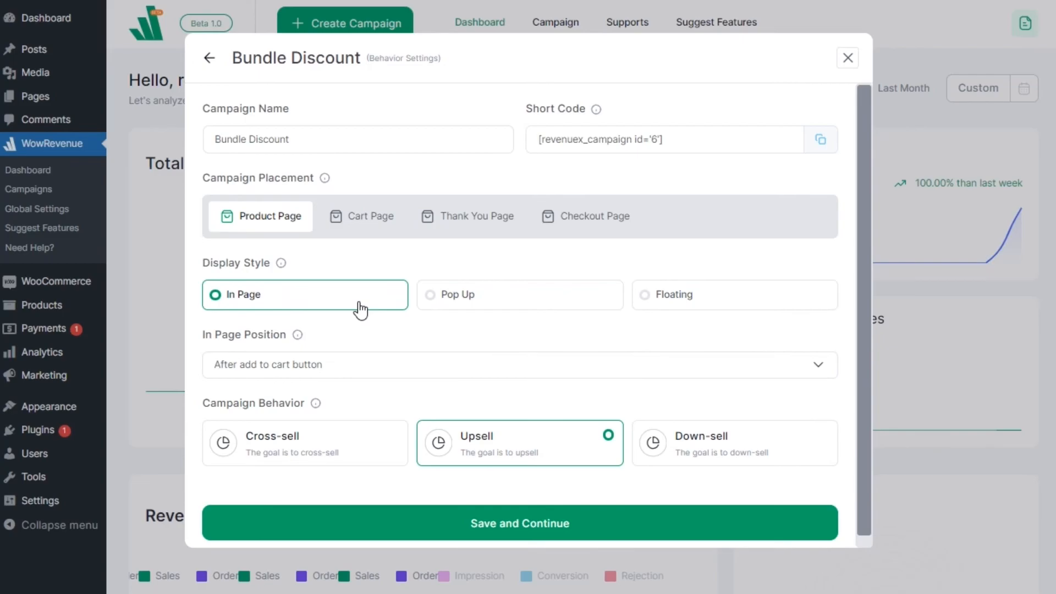
left_click(520, 364)
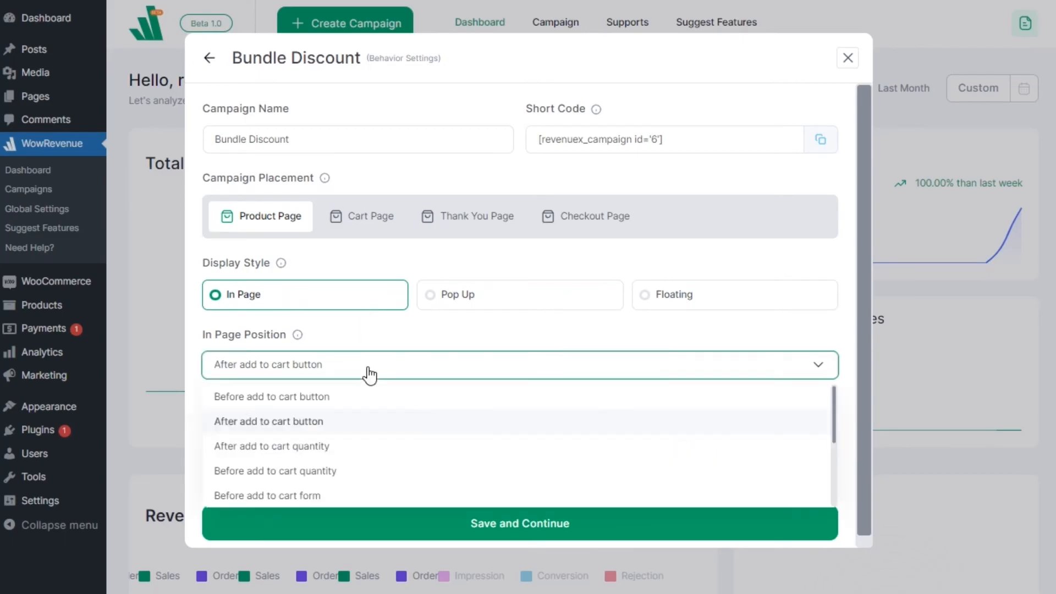
mouse_move(375, 416)
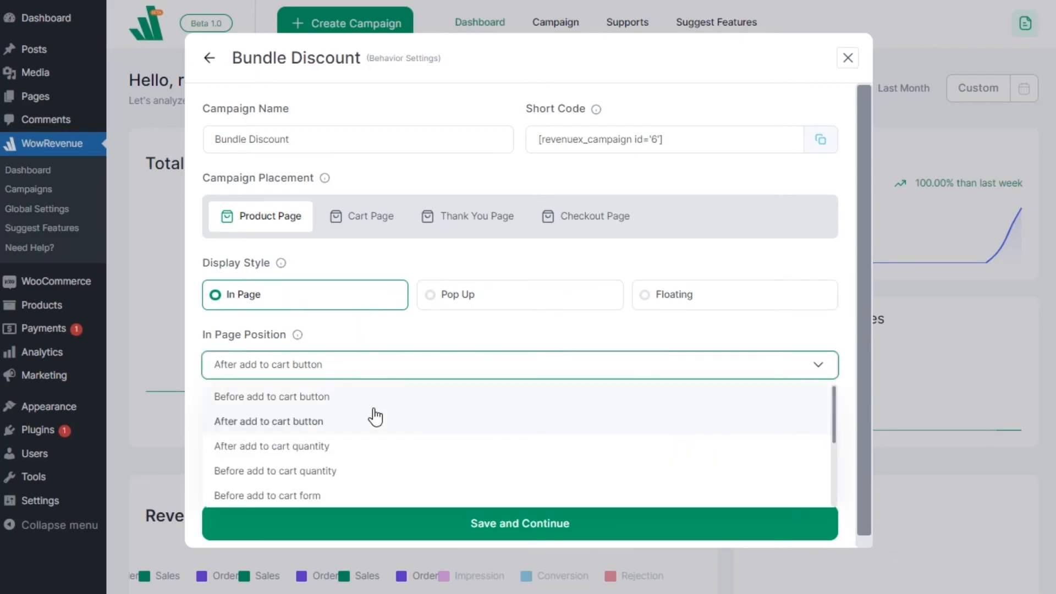
scroll("down", 3)
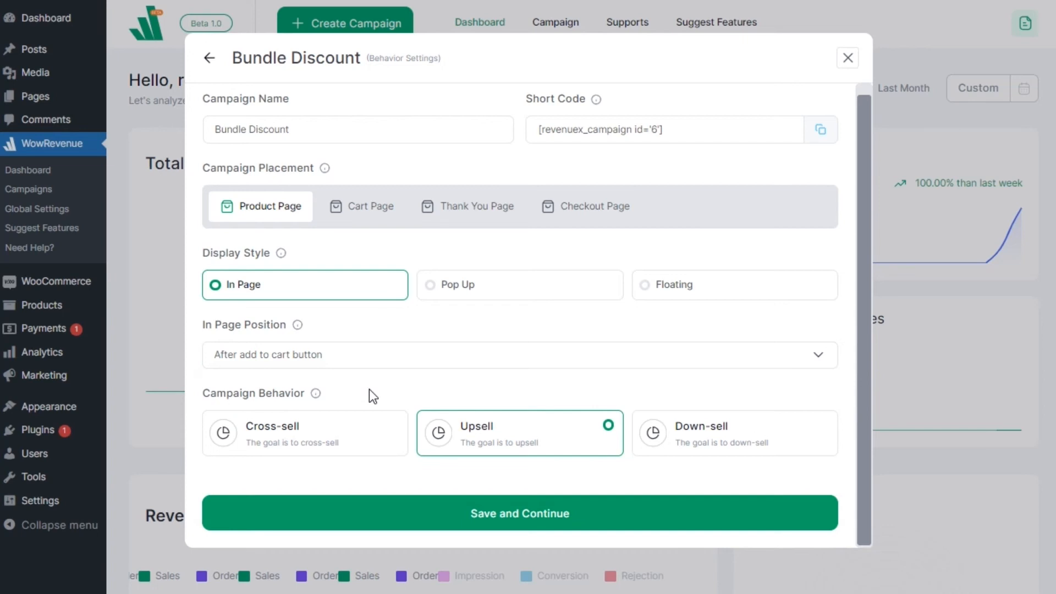
mouse_move(525, 445)
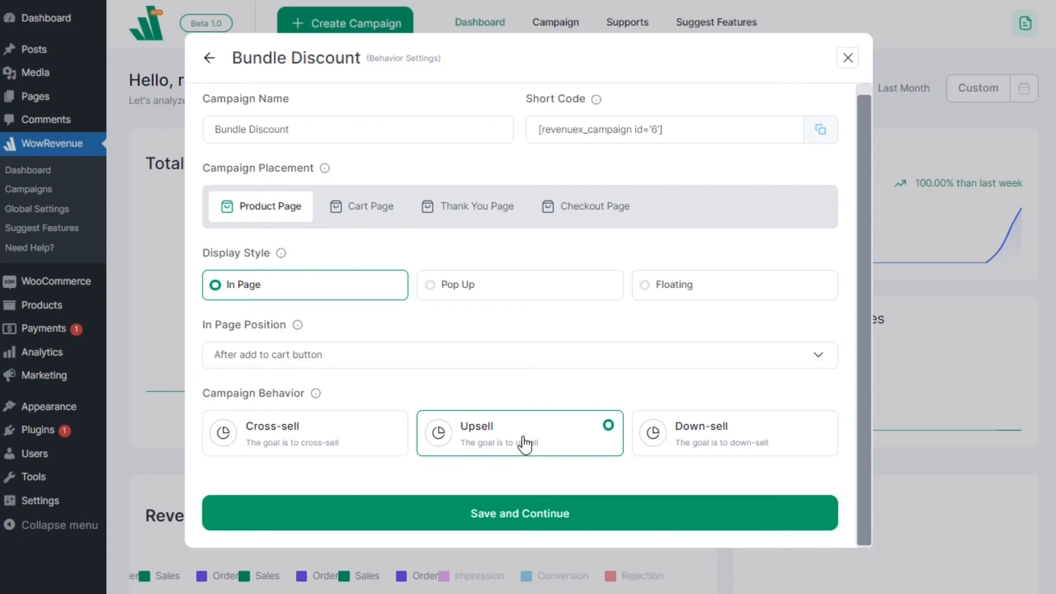
Try Cross-sell and Down-sell, settle on Upsell, and save the behaviour settings
left_click(304, 433)
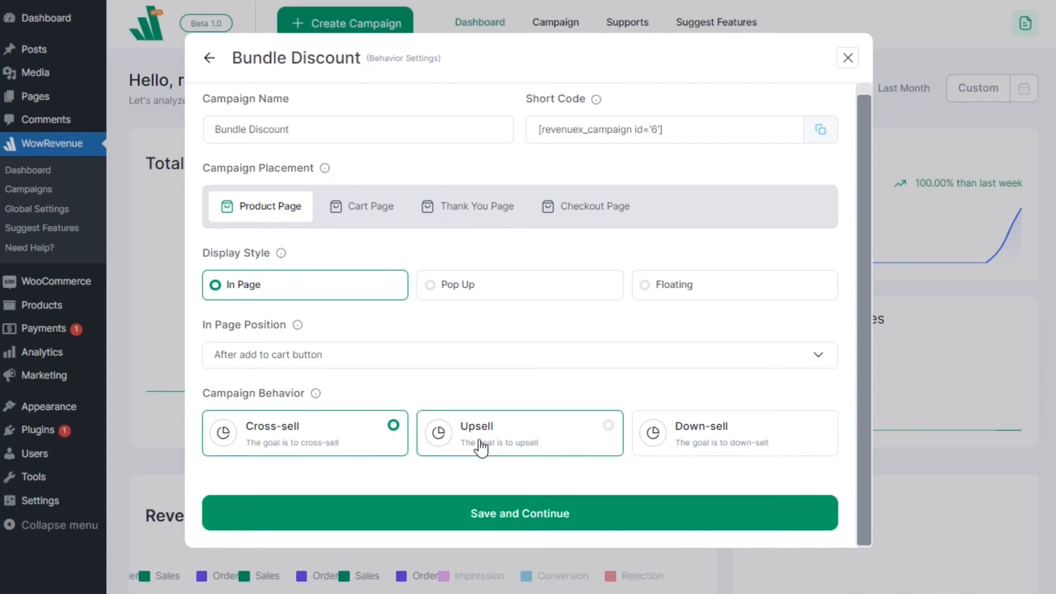
left_click(733, 433)
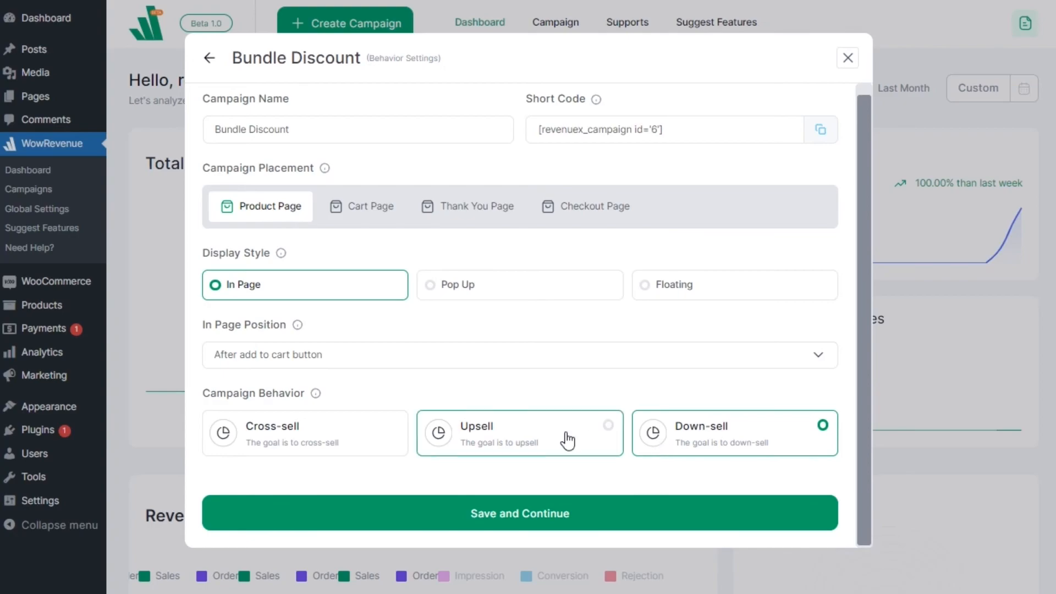
left_click(607, 425)
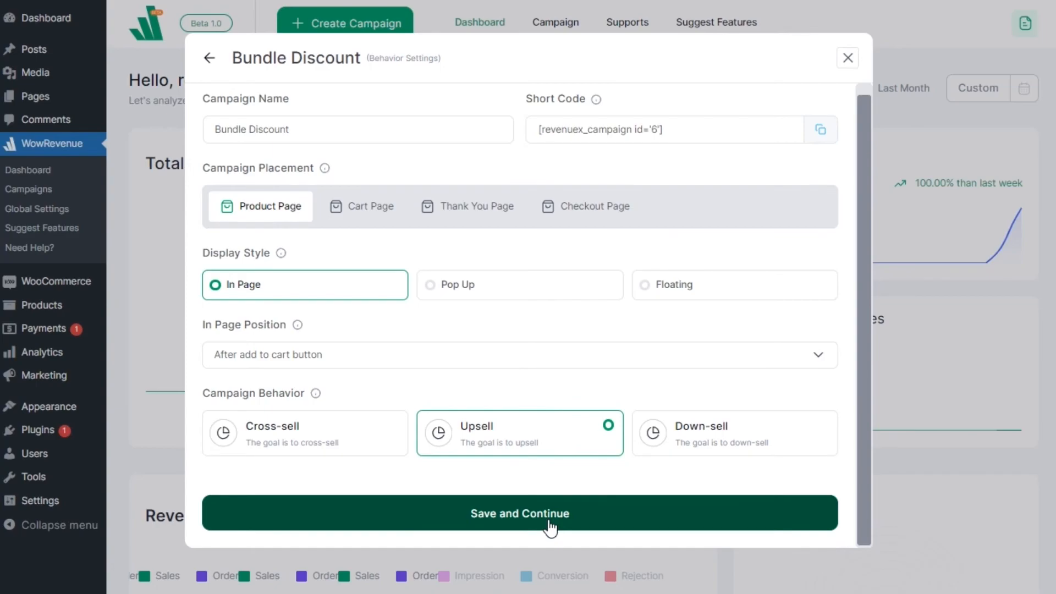
left_click(518, 514)
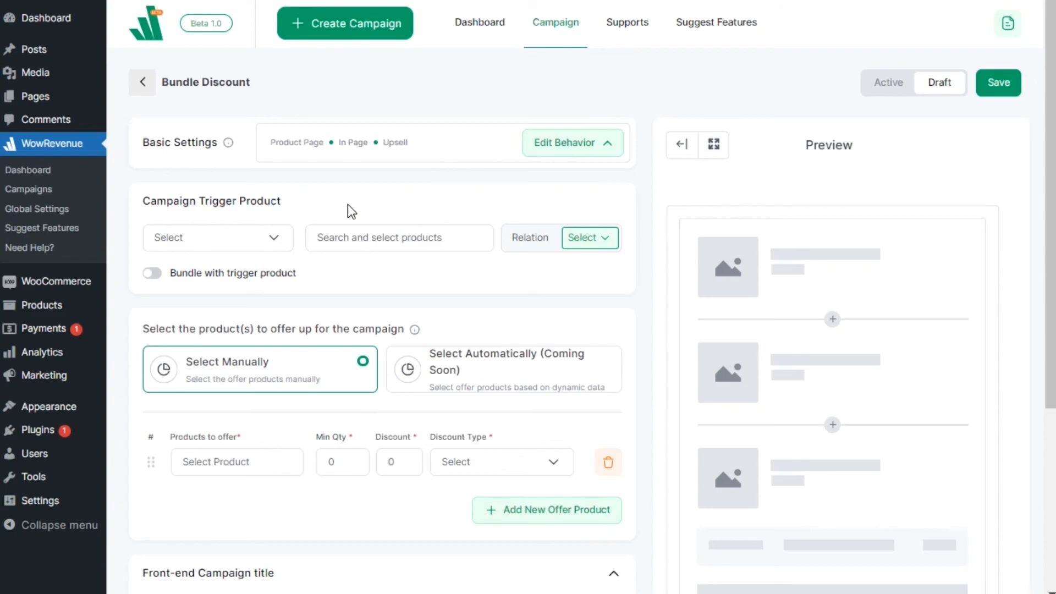
mouse_move(320, 212)
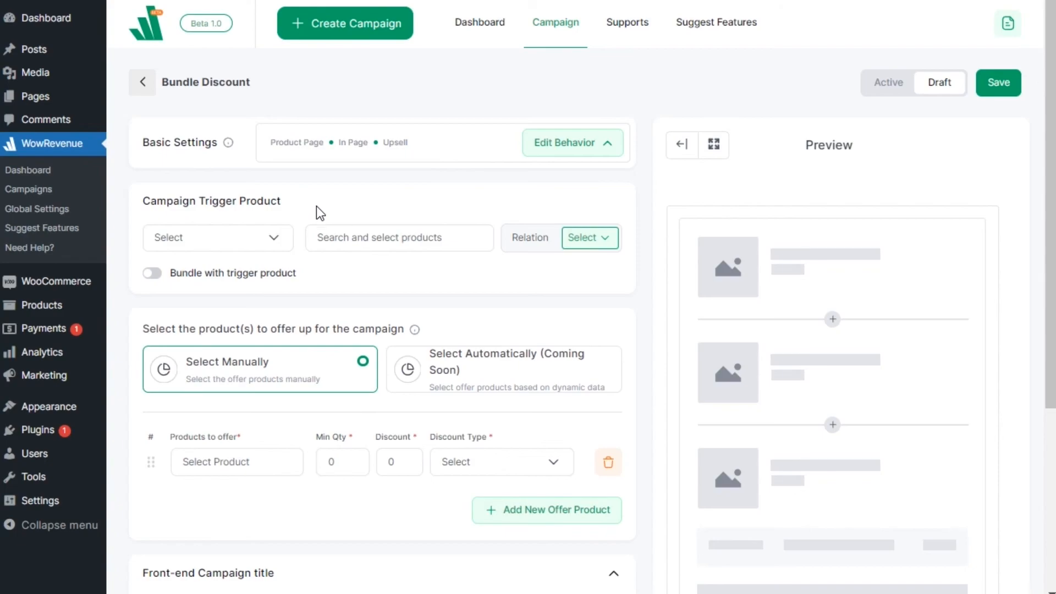
mouse_move(253, 223)
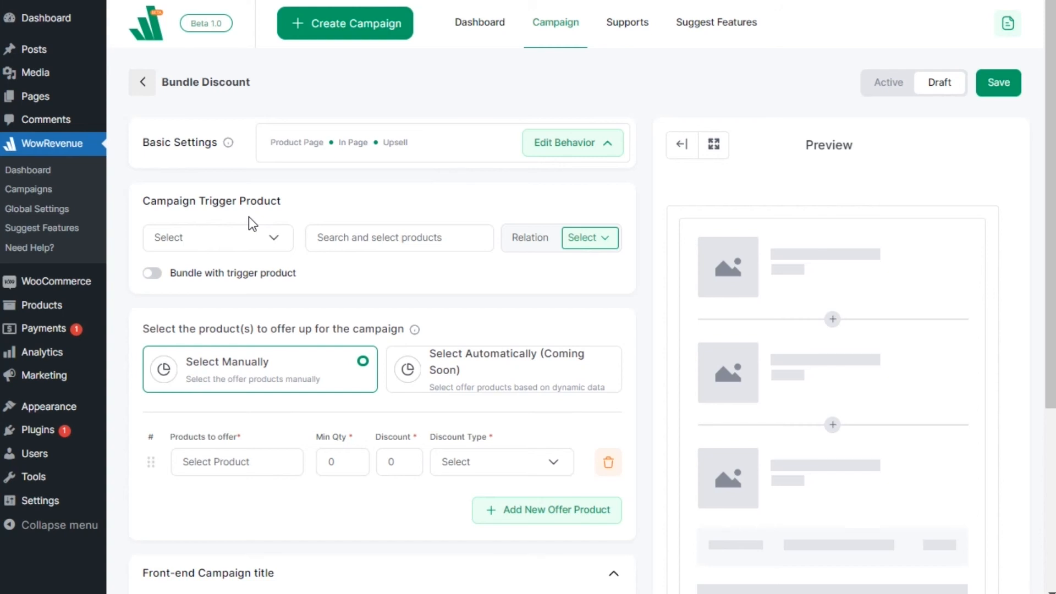
Set the Campaign Trigger Product selector to Specific Product
left_click(217, 237)
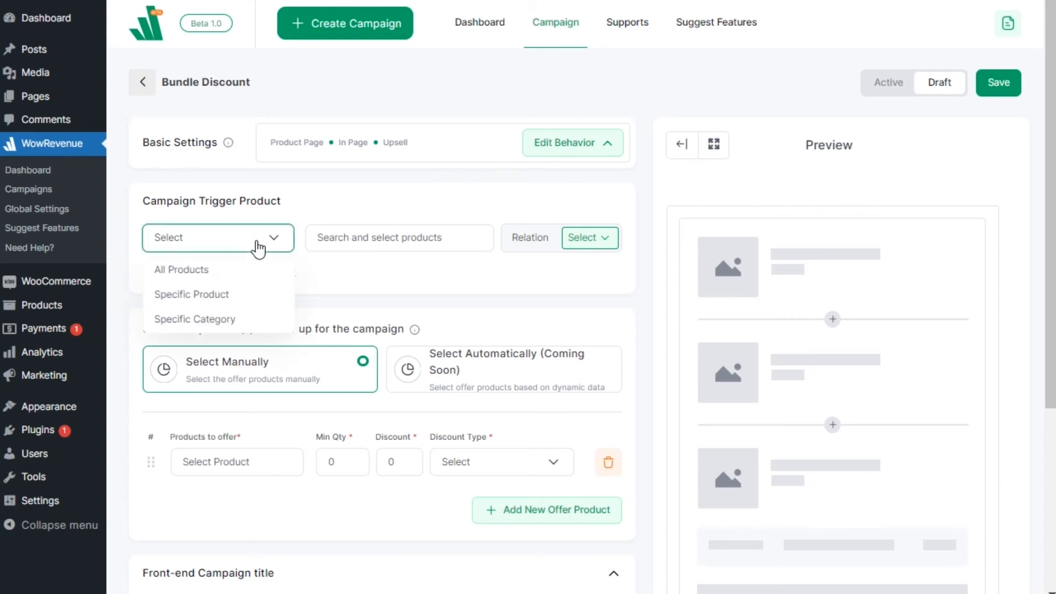
mouse_move(270, 303)
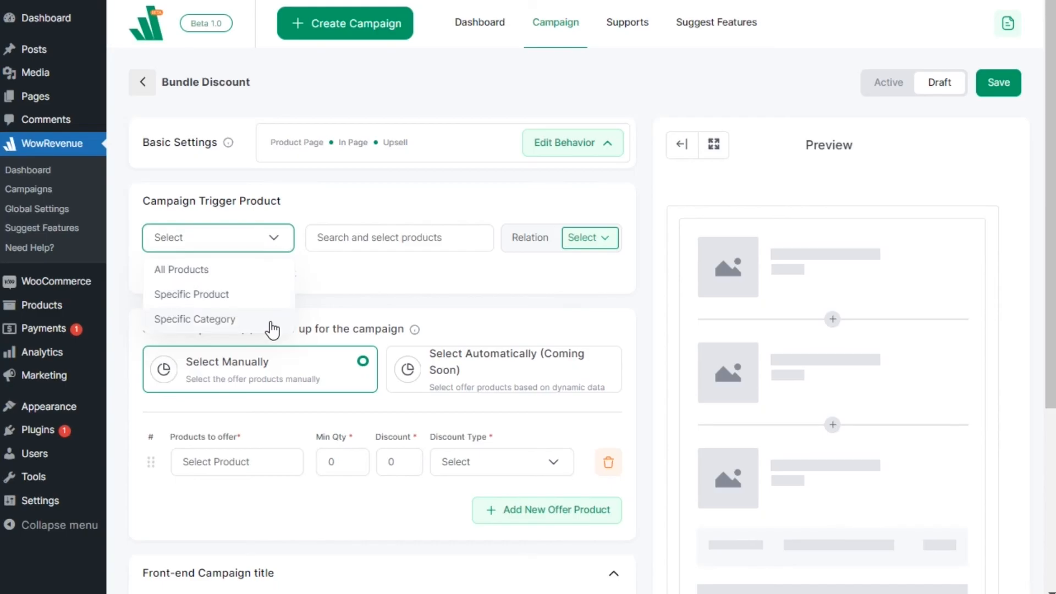
mouse_move(275, 302)
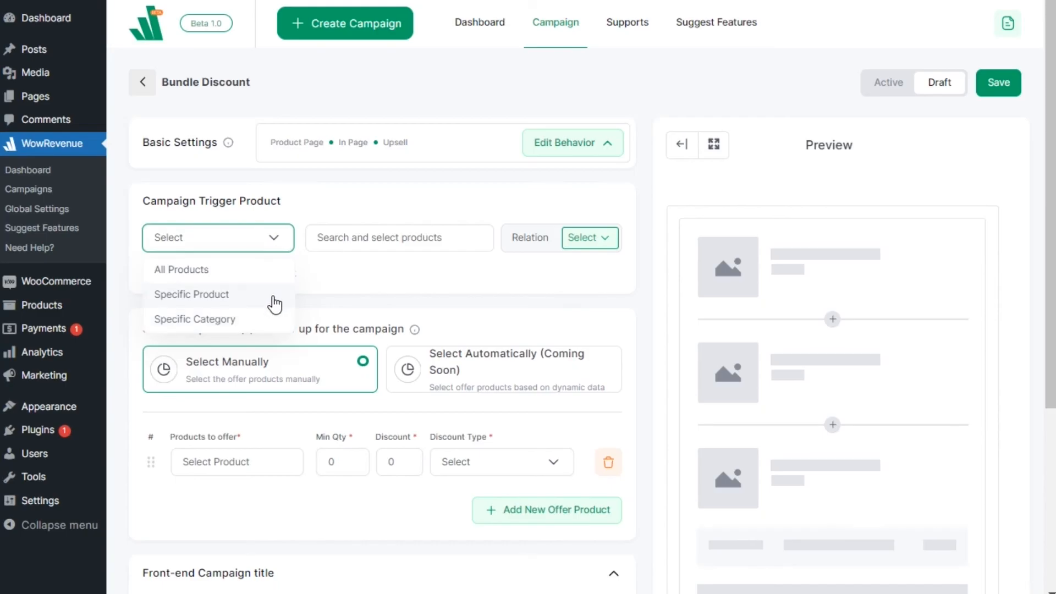
left_click(191, 294)
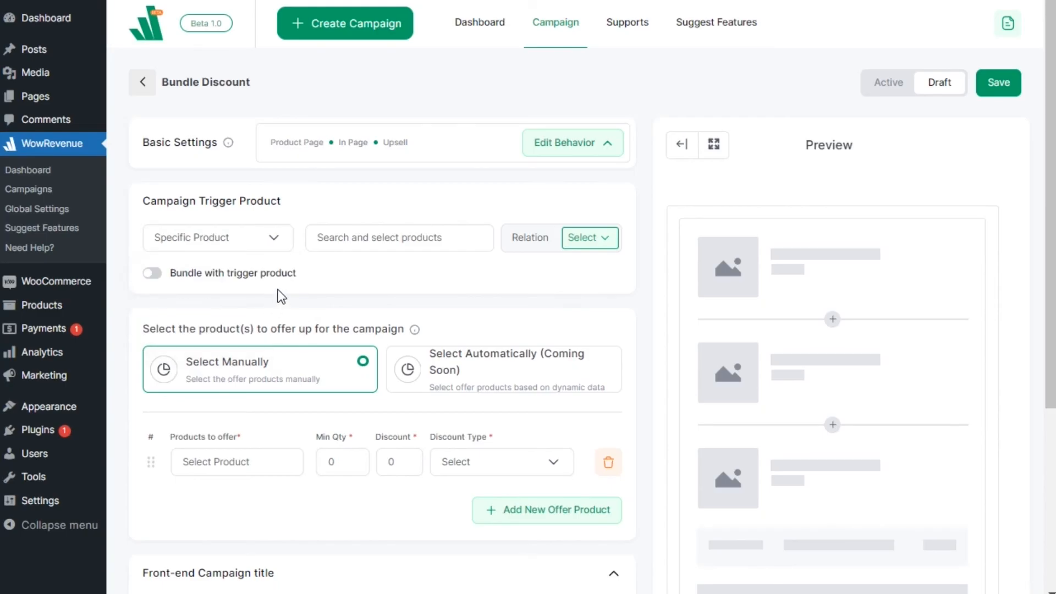
Search 'mode' and pick Modern Trends as the trigger product
left_click(399, 237)
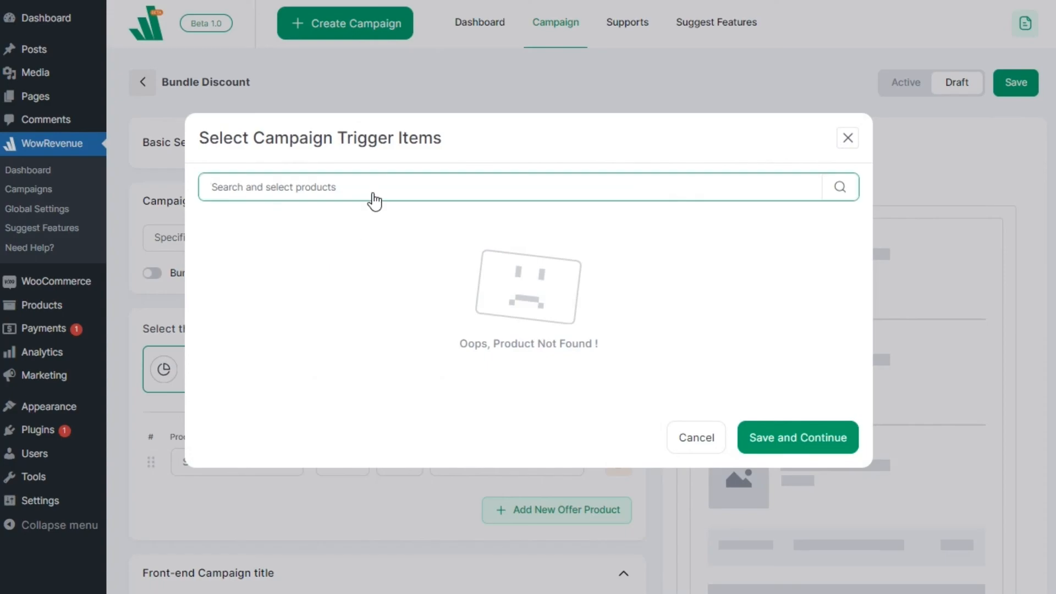
type("moder")
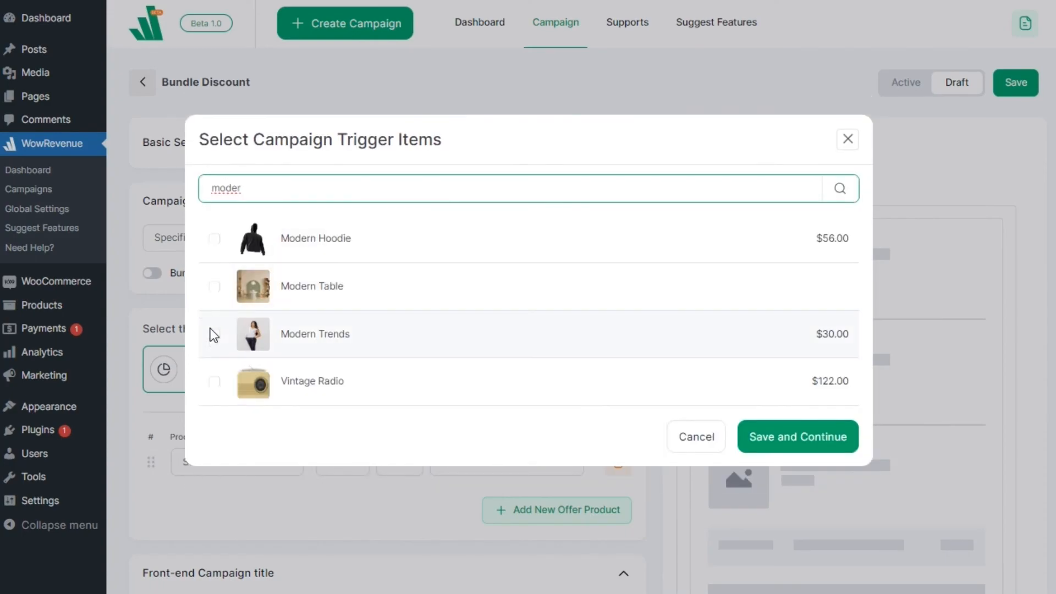
left_click(797, 437)
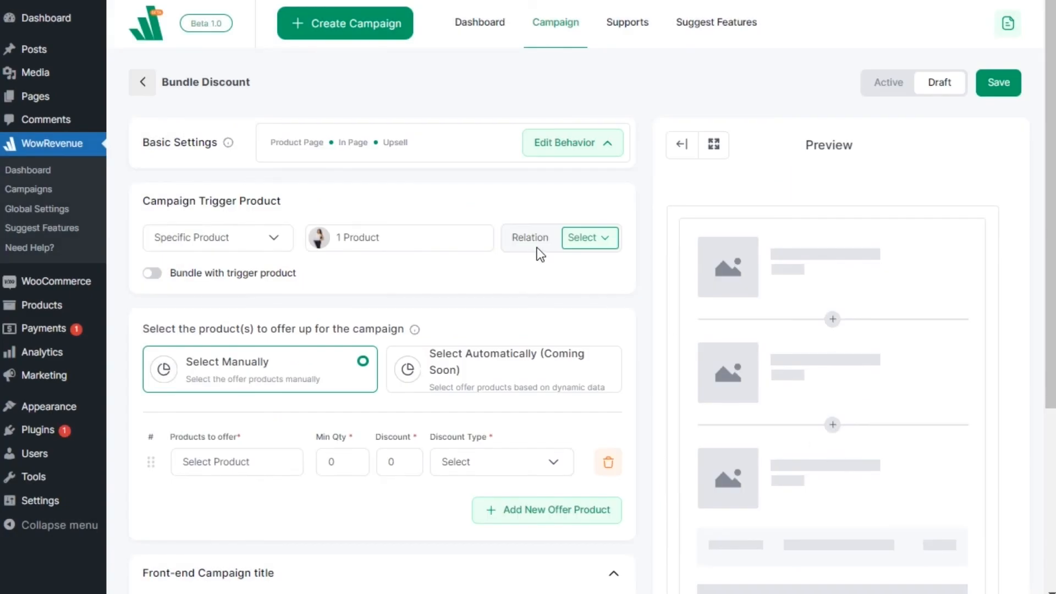
Switch on bundling with the trigger product and set the trigger relation to OR
left_click(589, 238)
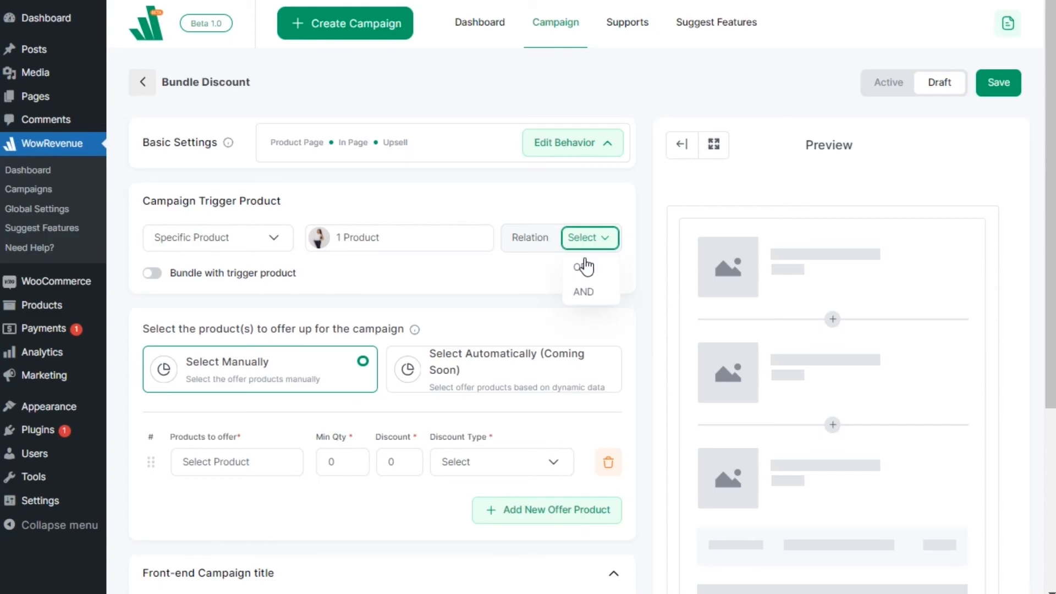
left_click(590, 292)
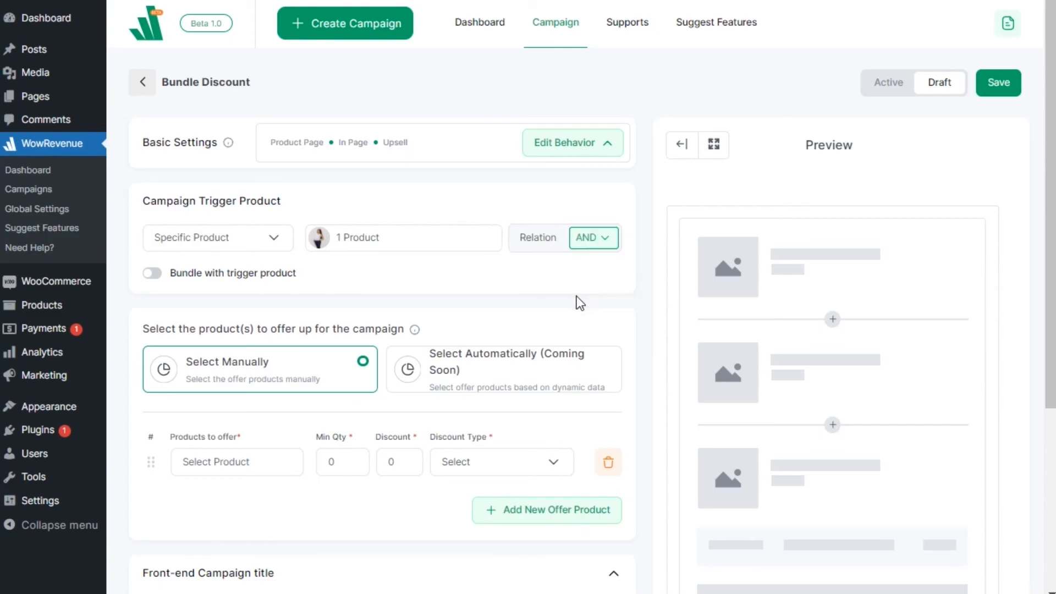
left_click(152, 273)
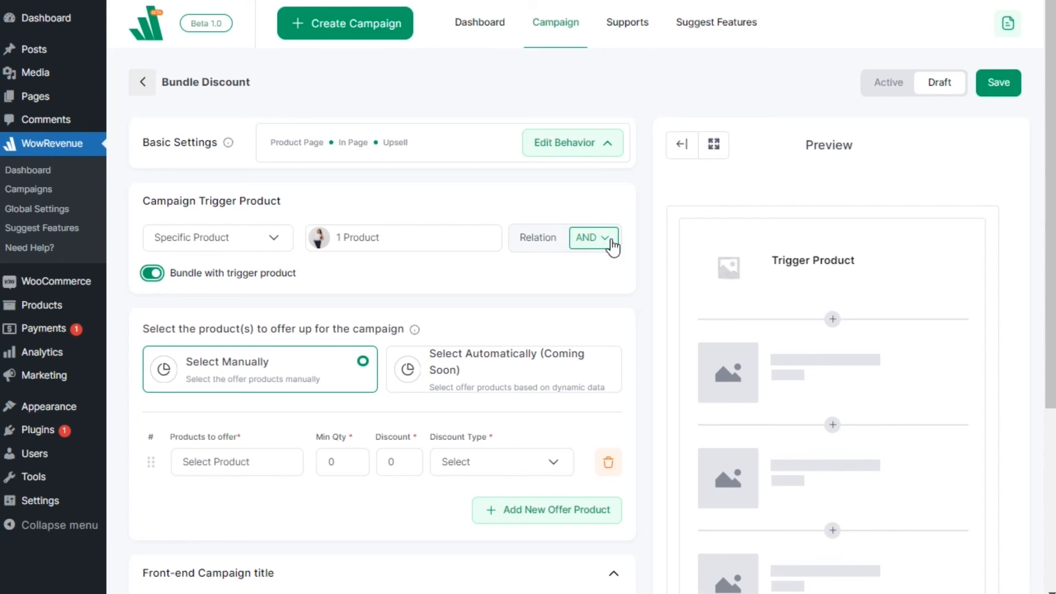
left_click(592, 238)
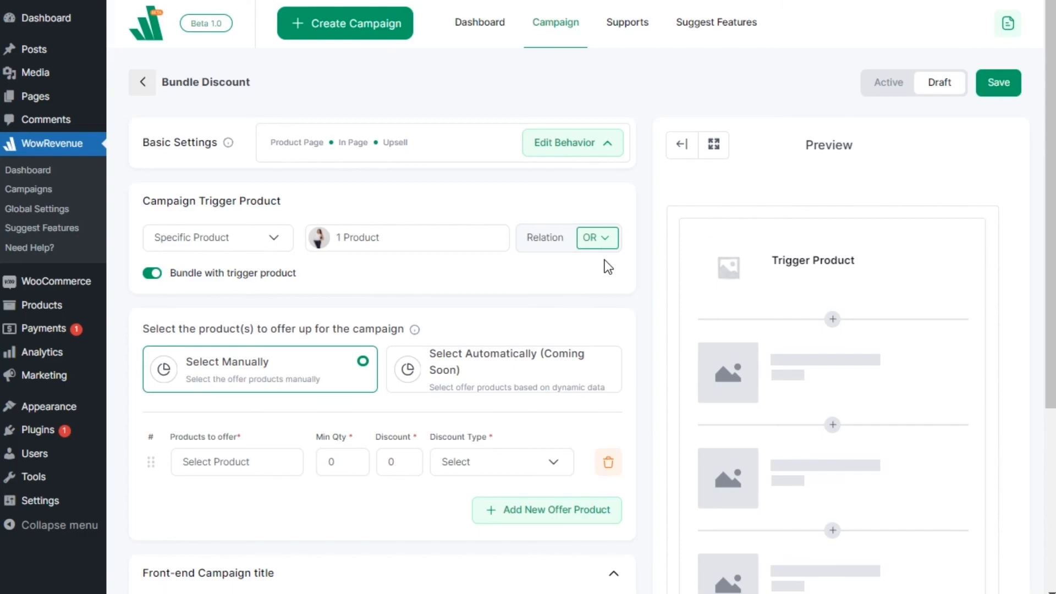
mouse_move(602, 267)
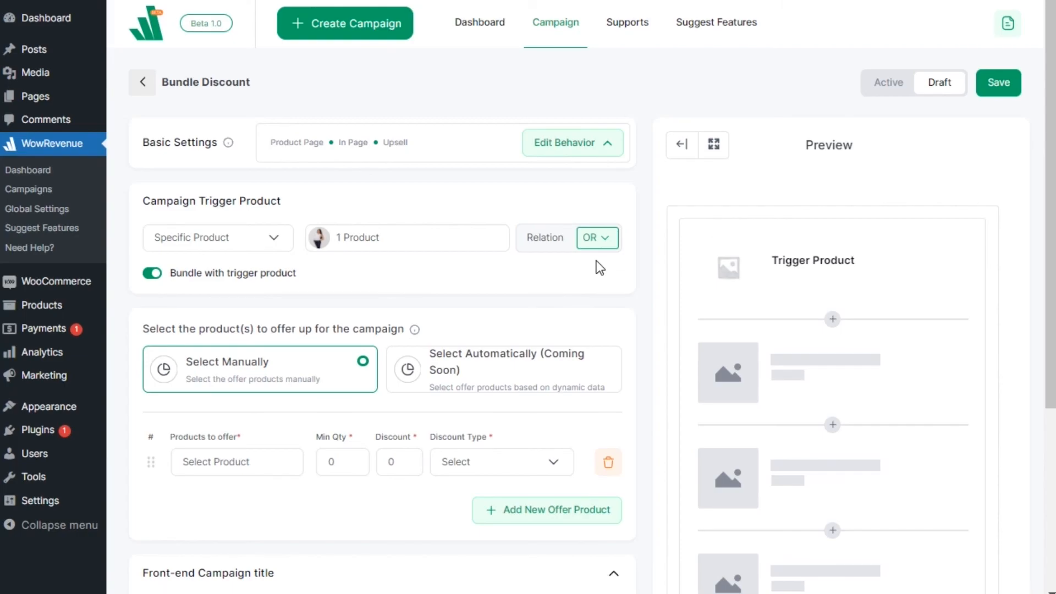
mouse_move(258, 515)
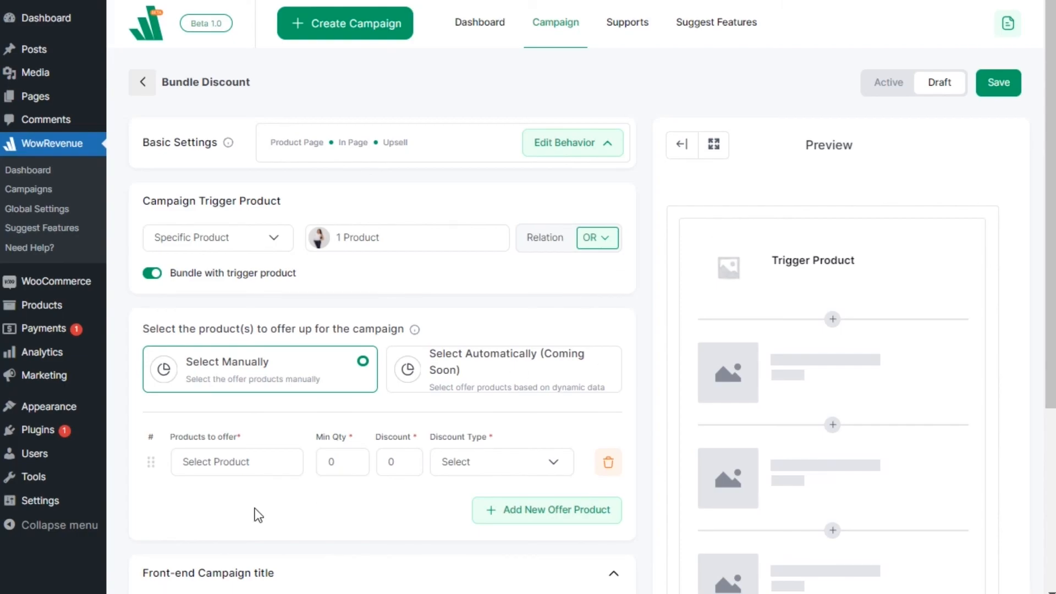
mouse_move(305, 492)
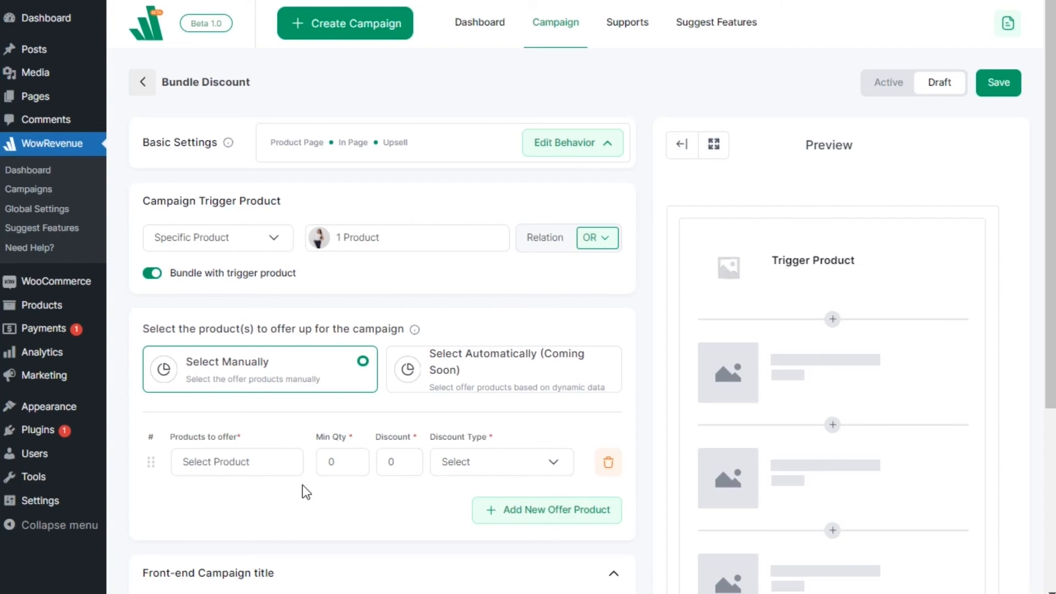
mouse_move(286, 372)
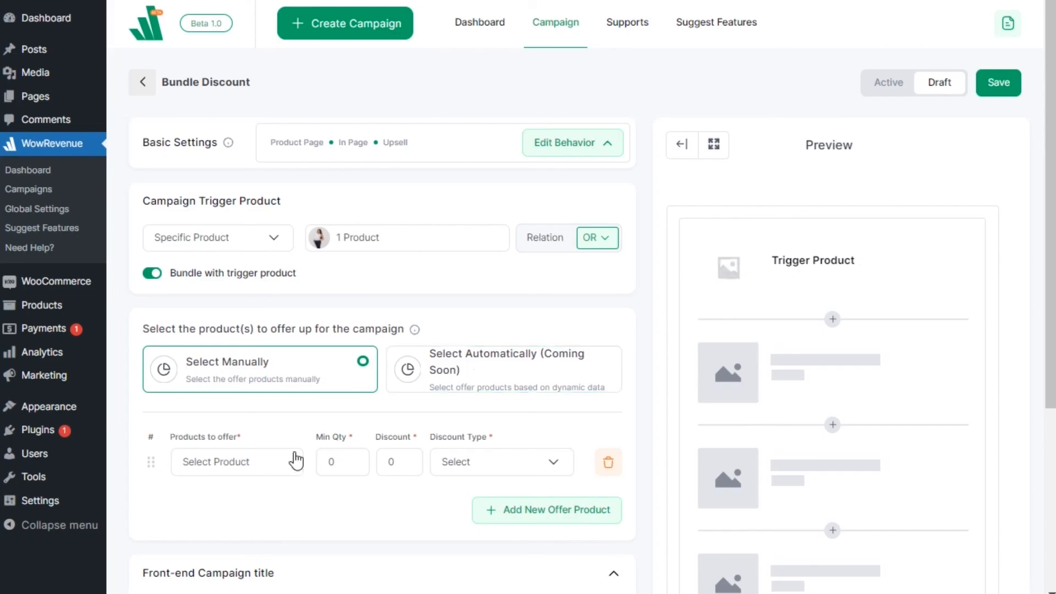
Add WEEKEND BAG and Retro Square Polarized as offer products
type("wee")
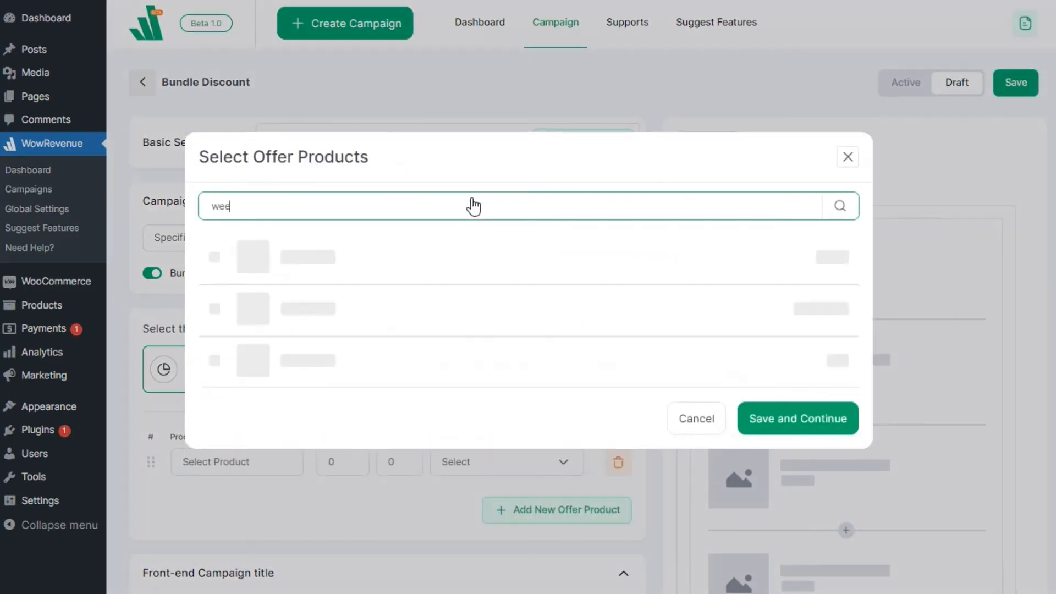
type("retro")
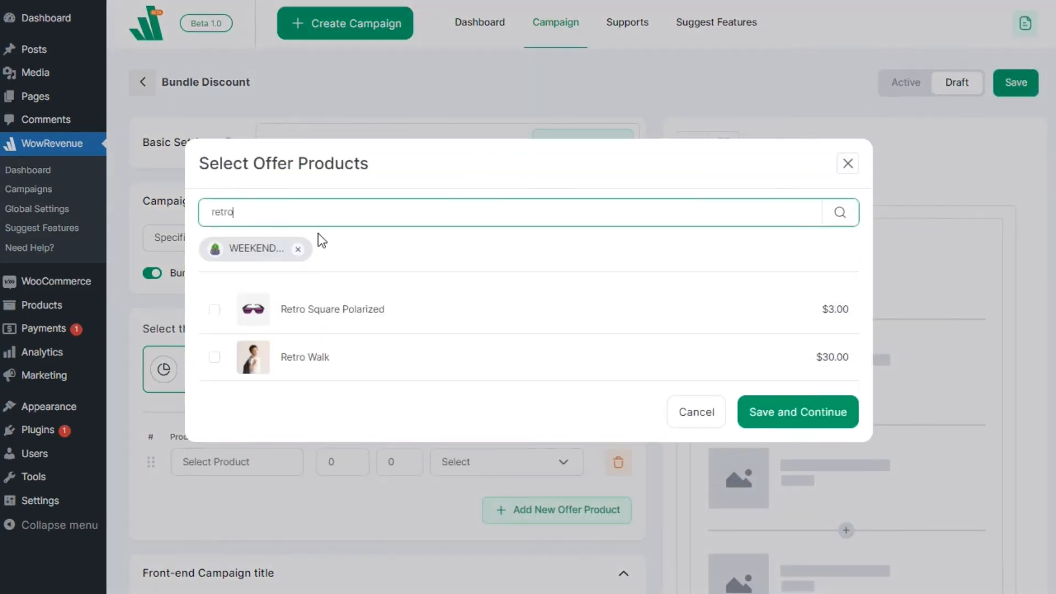
left_click(797, 411)
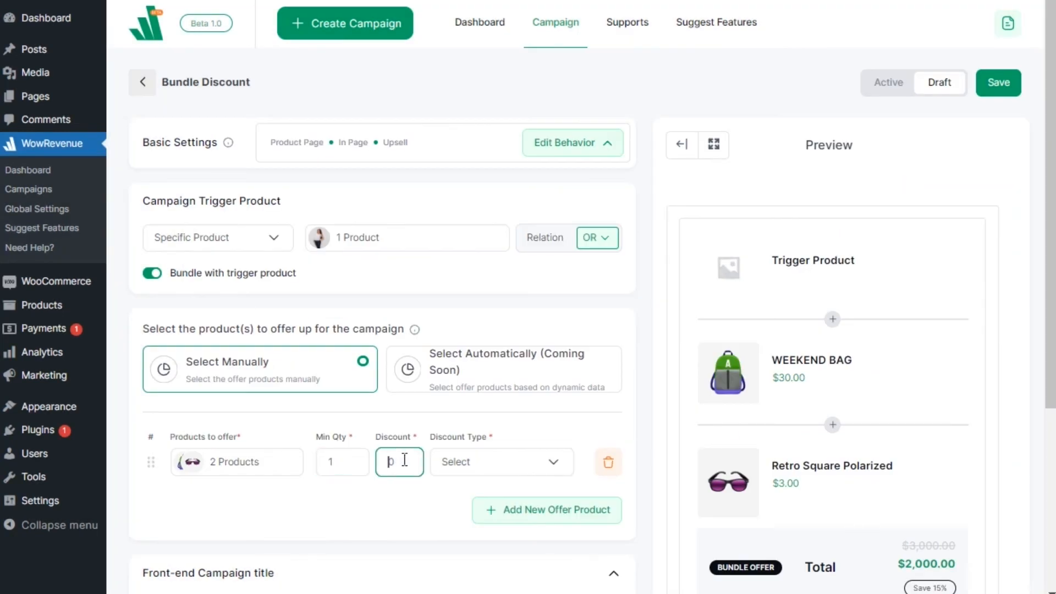
Make the offer a 20% percentage discount and add an empty offer row
left_click(501, 461)
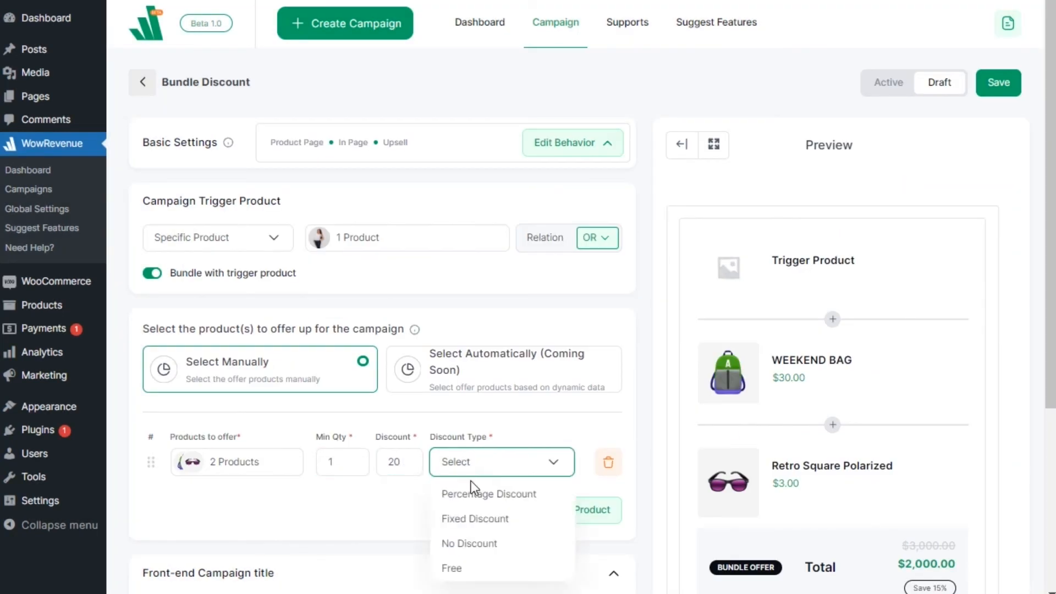
left_click(489, 494)
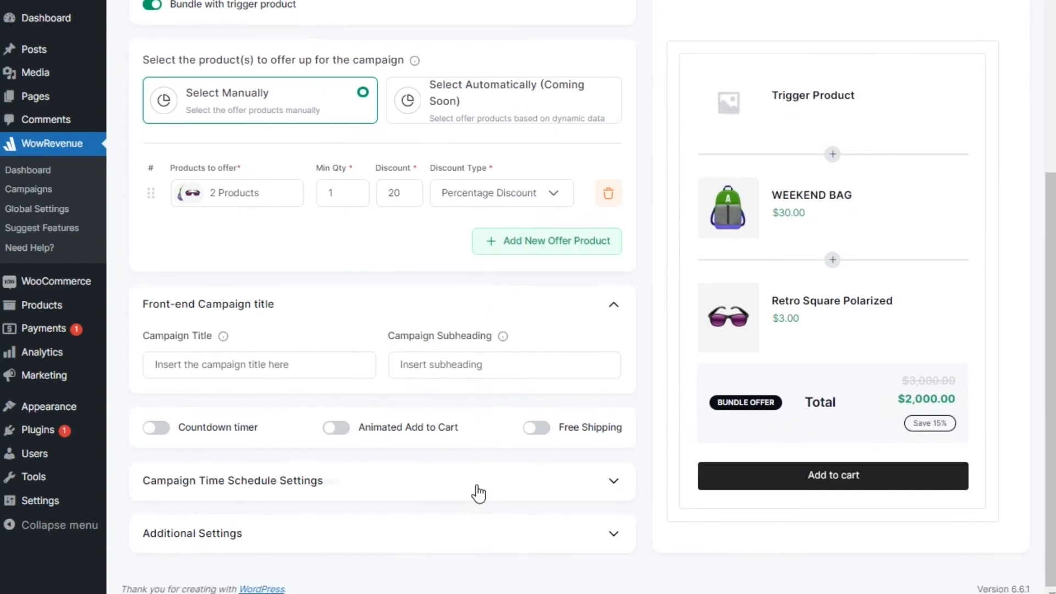
left_click(546, 240)
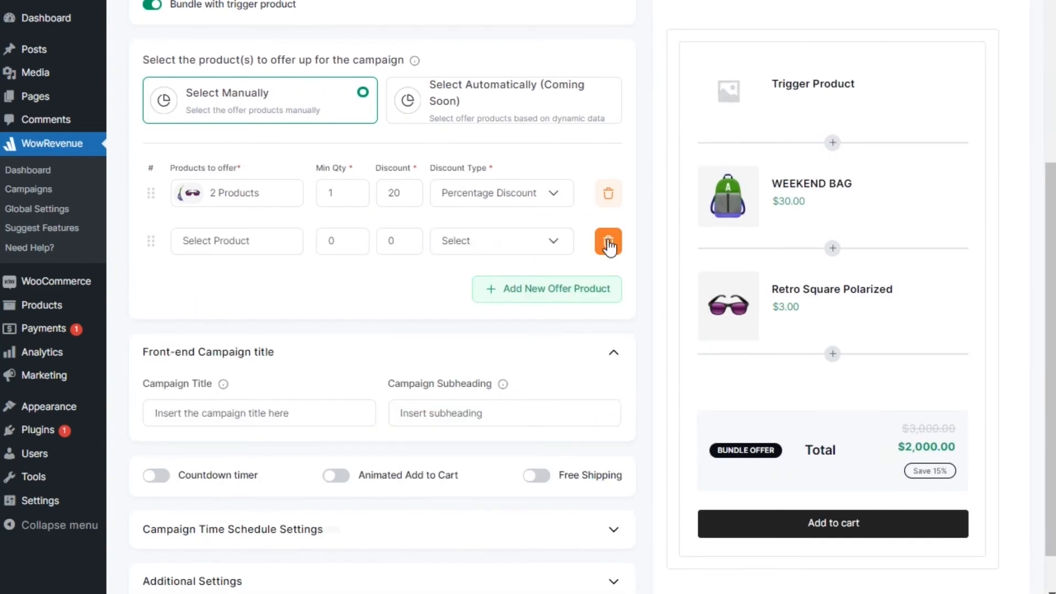
type("Bundle and Save: Get More for Less!")
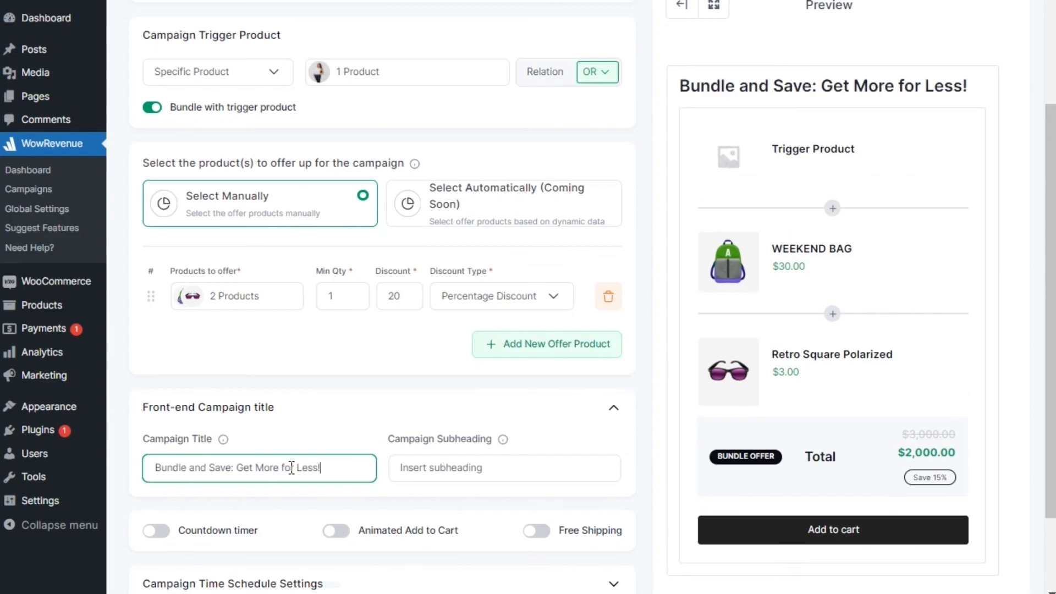
type("Shop Bundles and Keep More Money in Your Pocket")
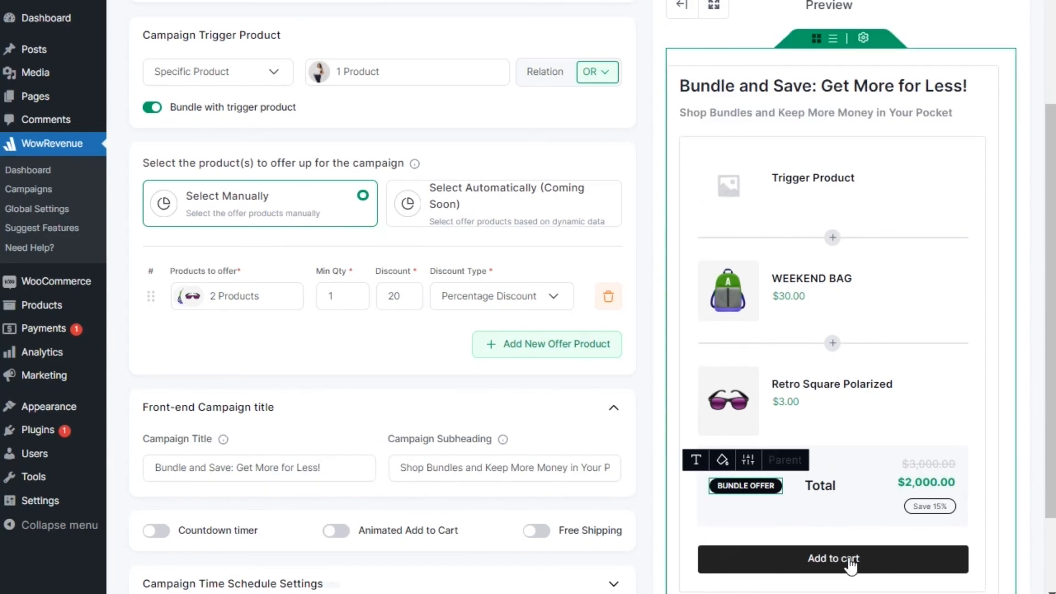
left_click(832, 557)
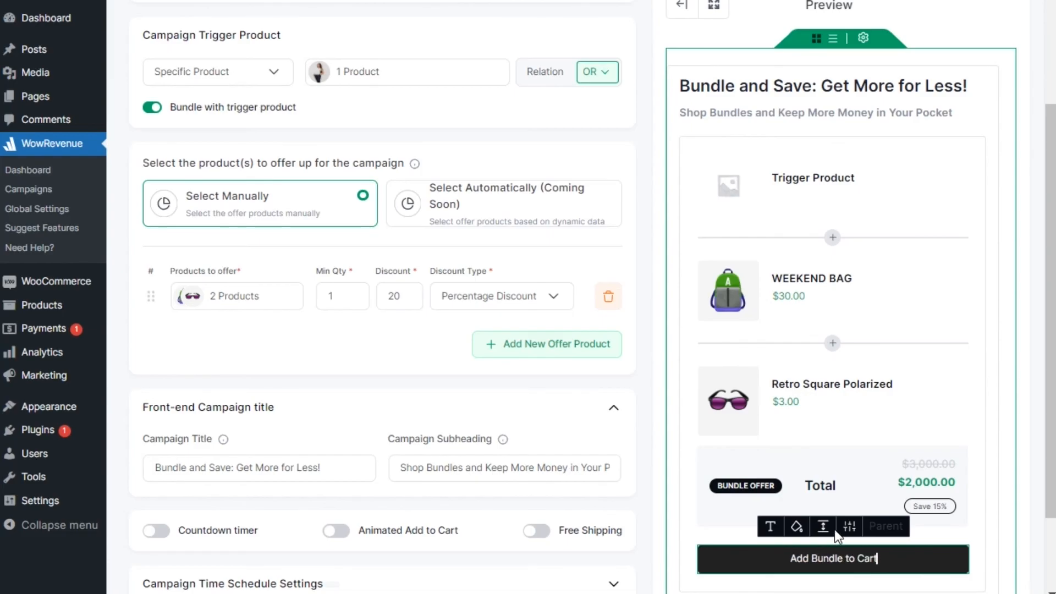
left_click(795, 526)
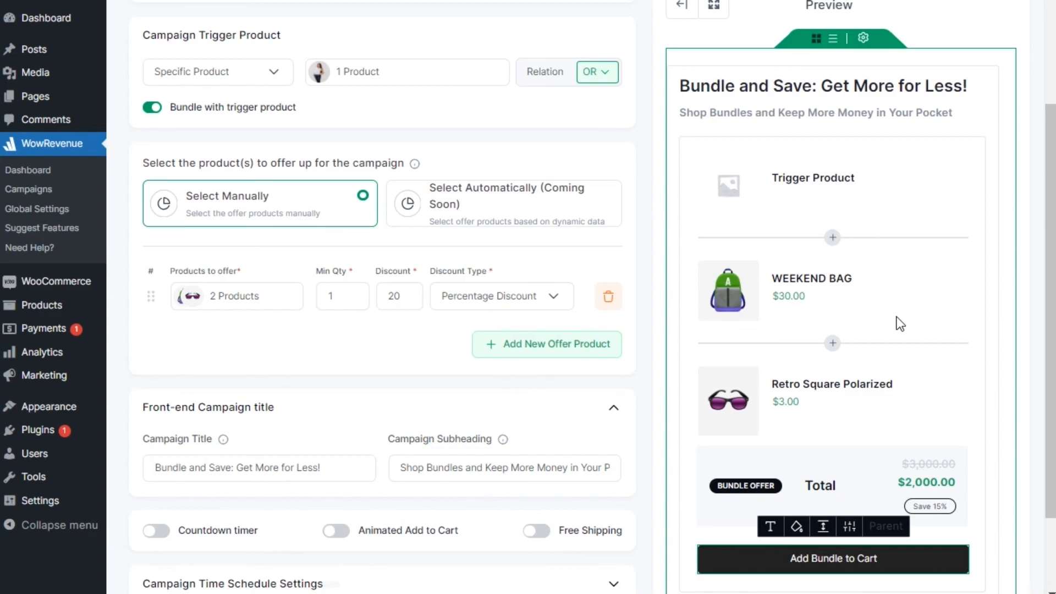
Enable the countdown timer starting right now and choose its end date
left_click(155, 531)
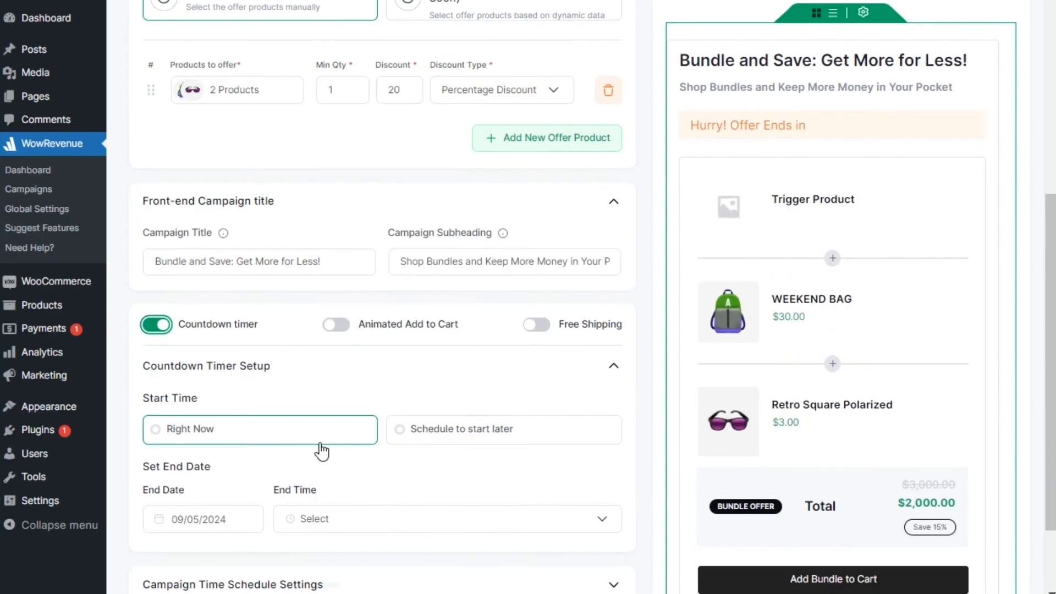
left_click(446, 519)
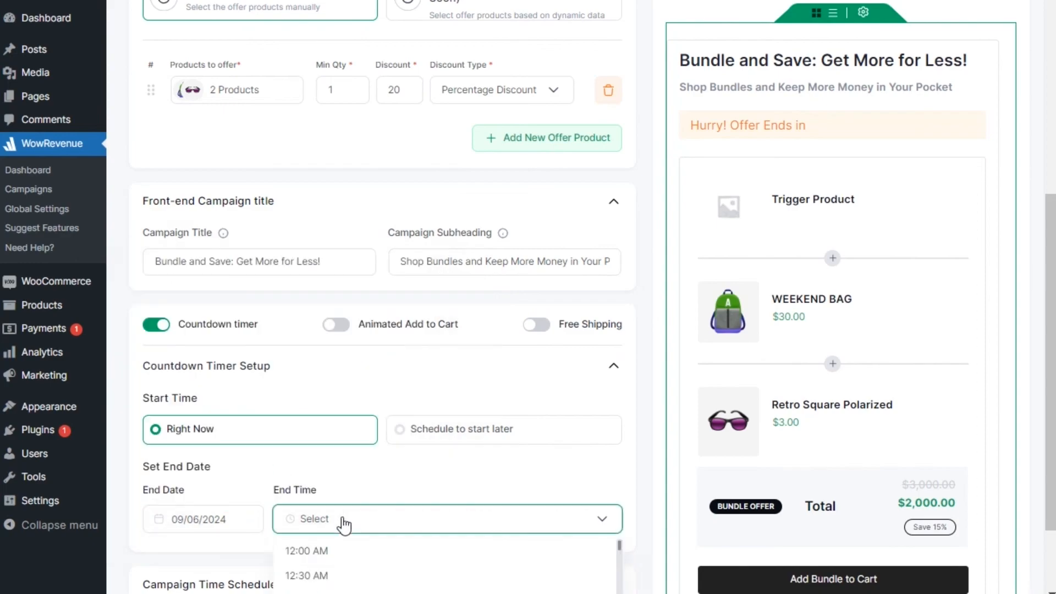
left_click(306, 550)
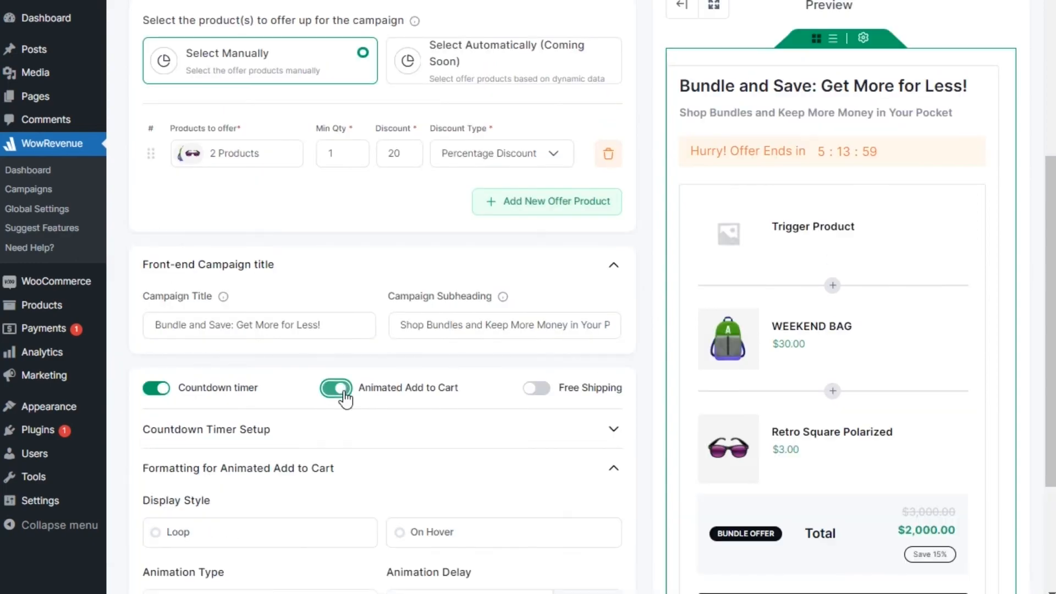
Loop the animated Add to Cart, enable free shipping, and expand the time schedule
scroll("down", 3)
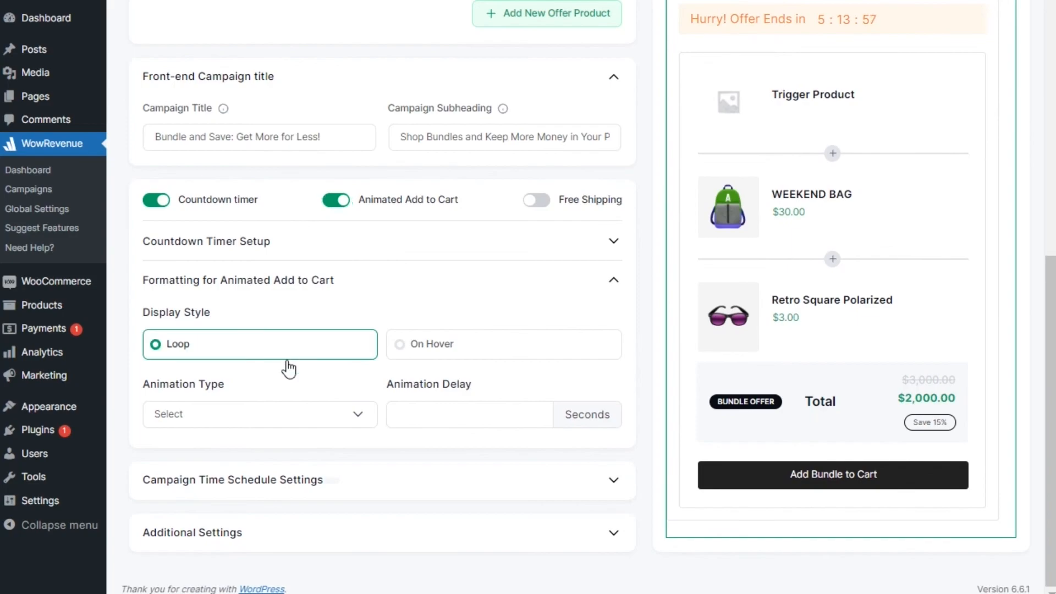
left_click(259, 414)
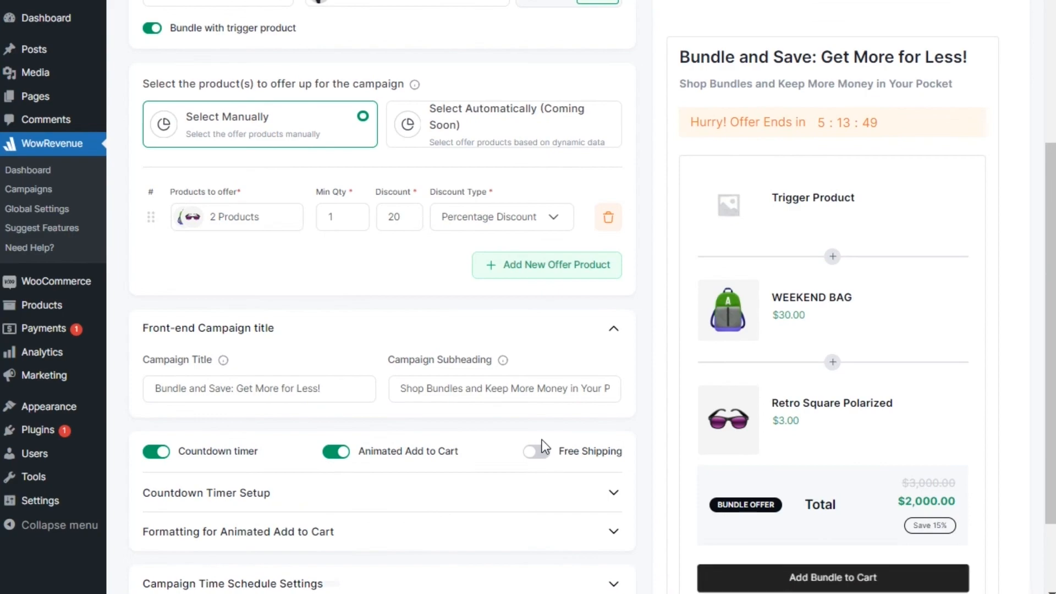
left_click(535, 451)
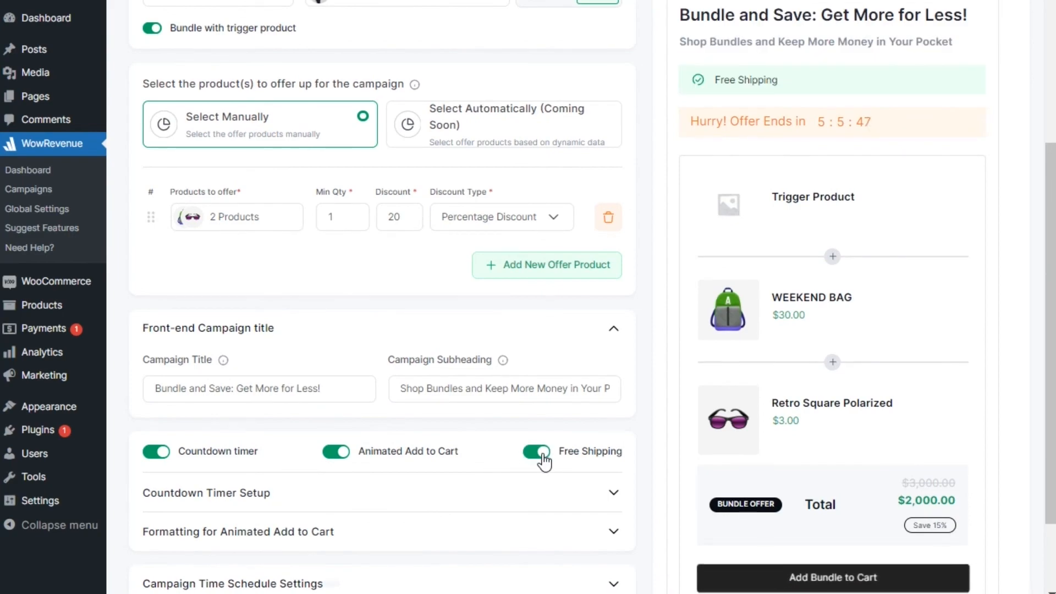
scroll("down", 3)
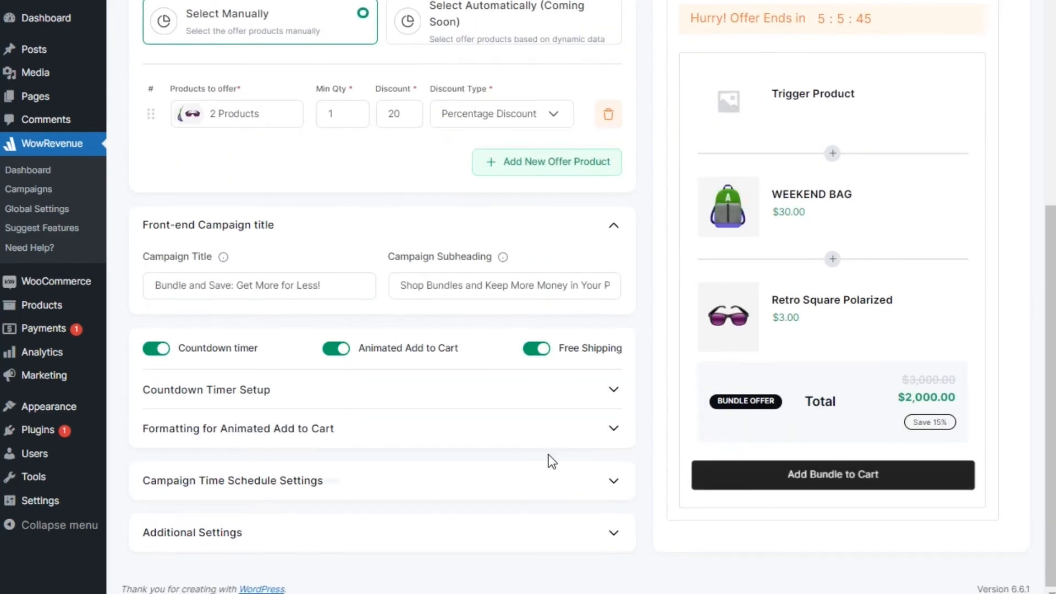
left_click(232, 480)
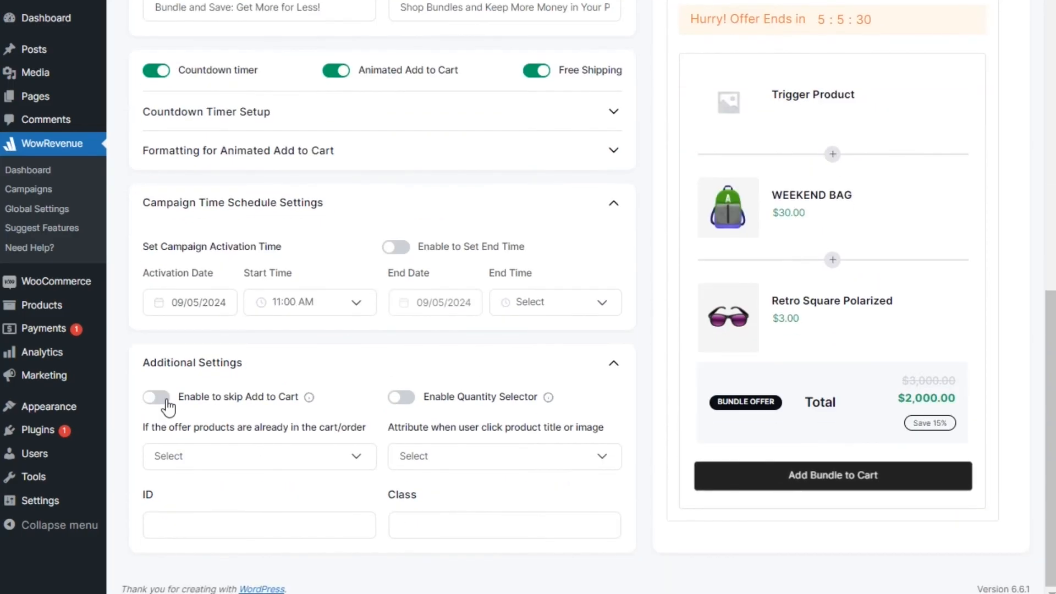
left_click(156, 397)
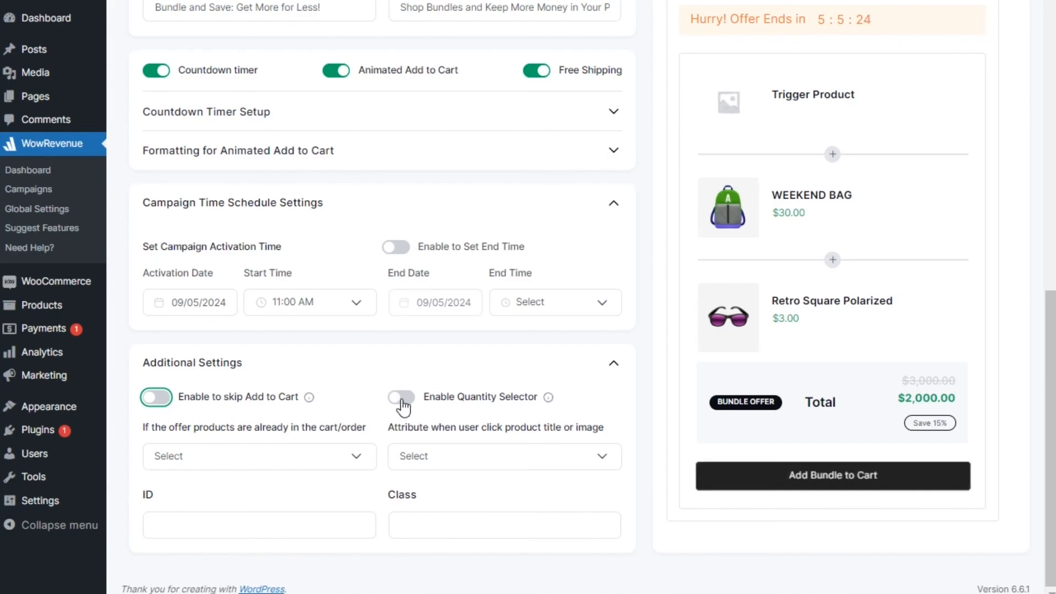
left_click(401, 397)
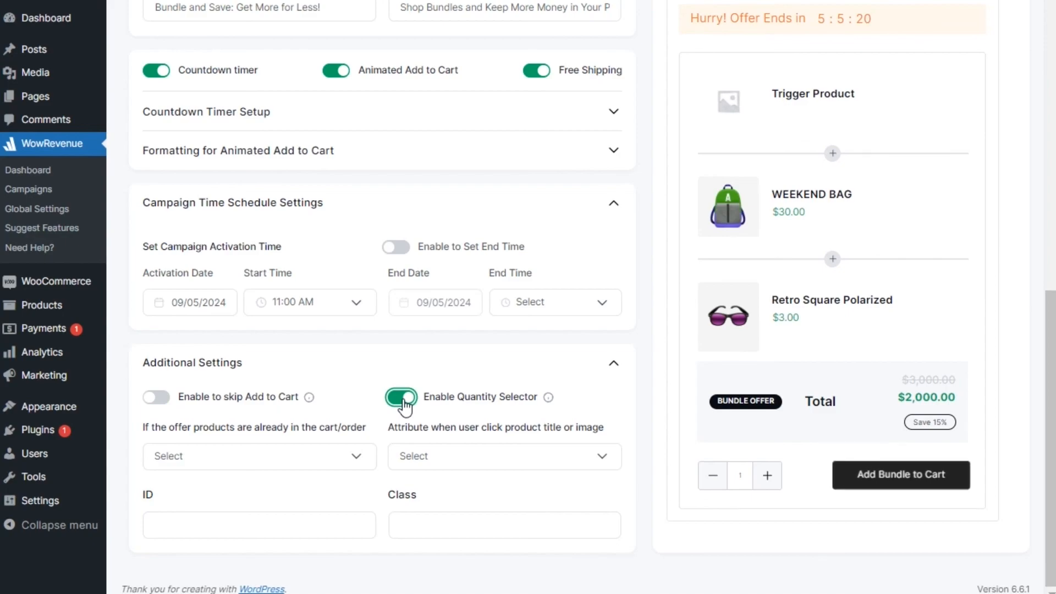
left_click(400, 397)
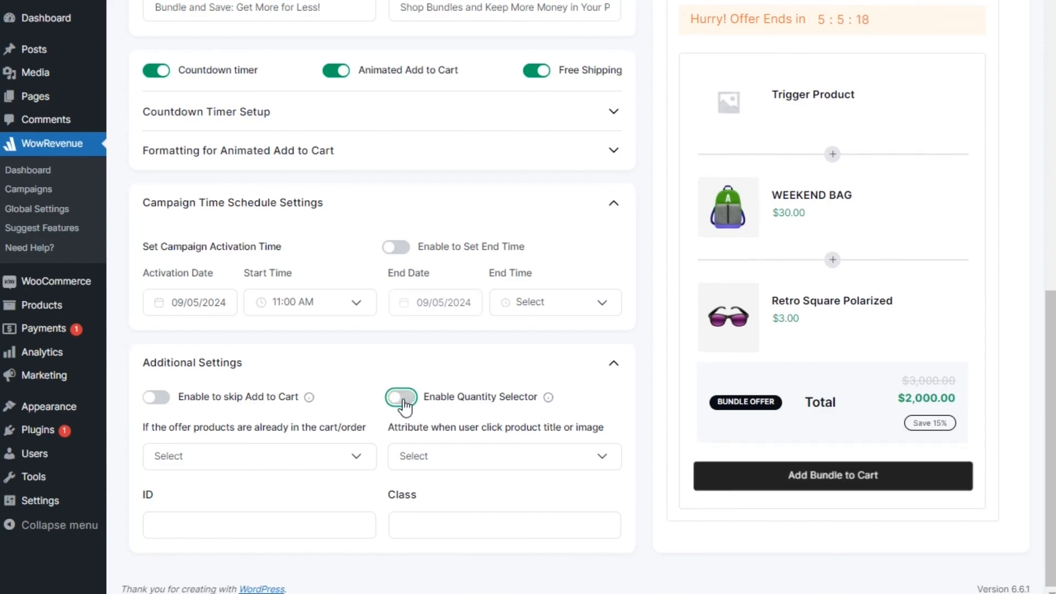
left_click(258, 456)
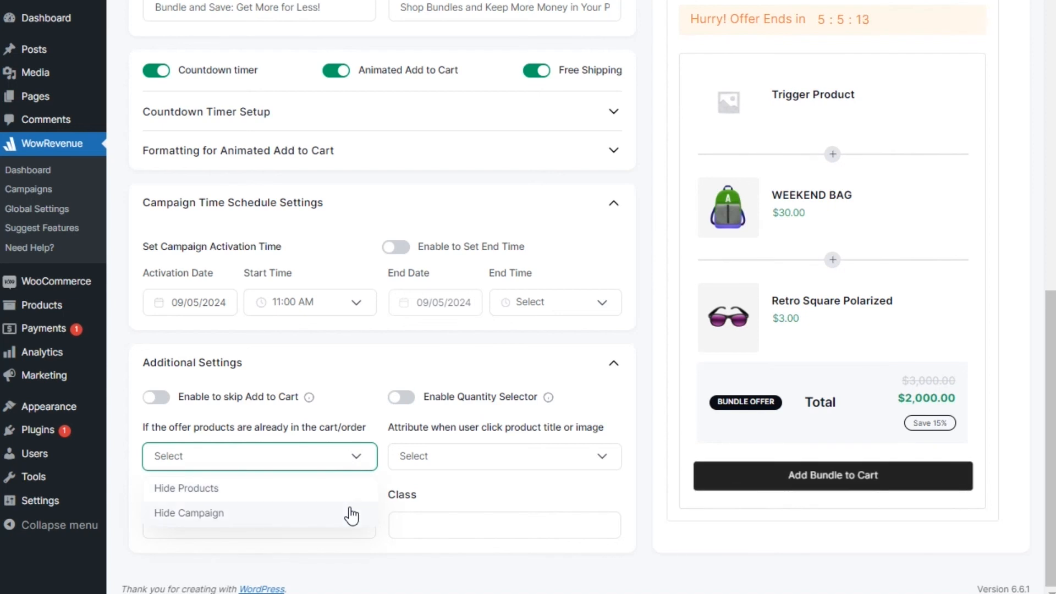
mouse_move(367, 497)
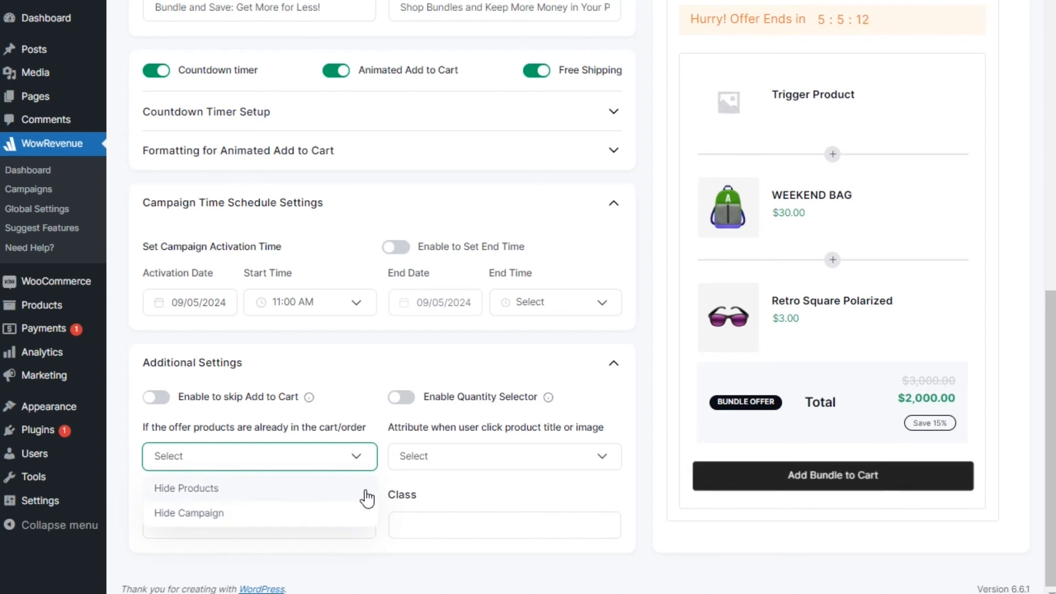
left_click(504, 456)
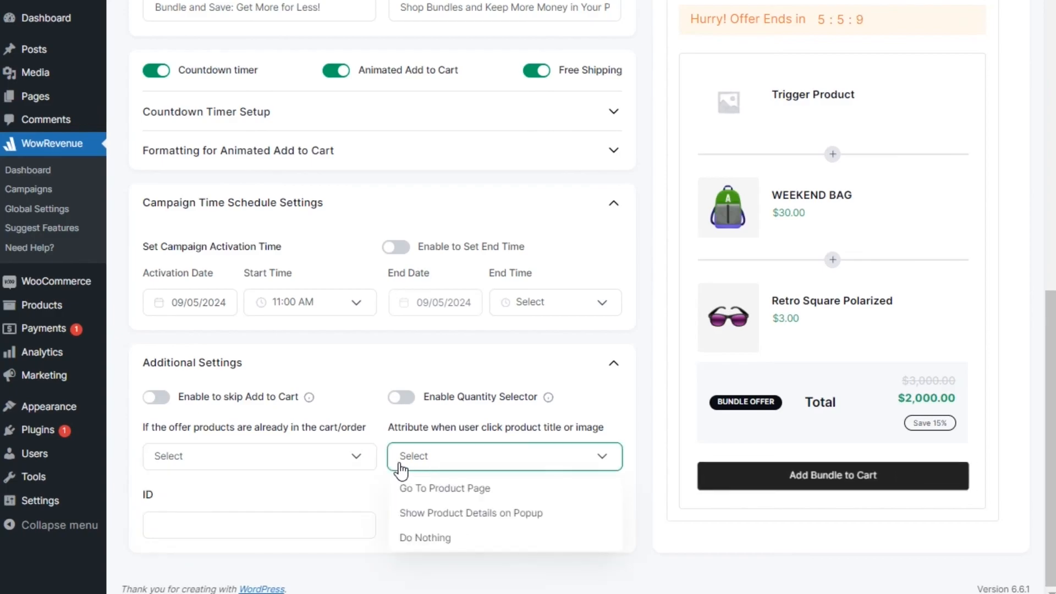
mouse_move(404, 488)
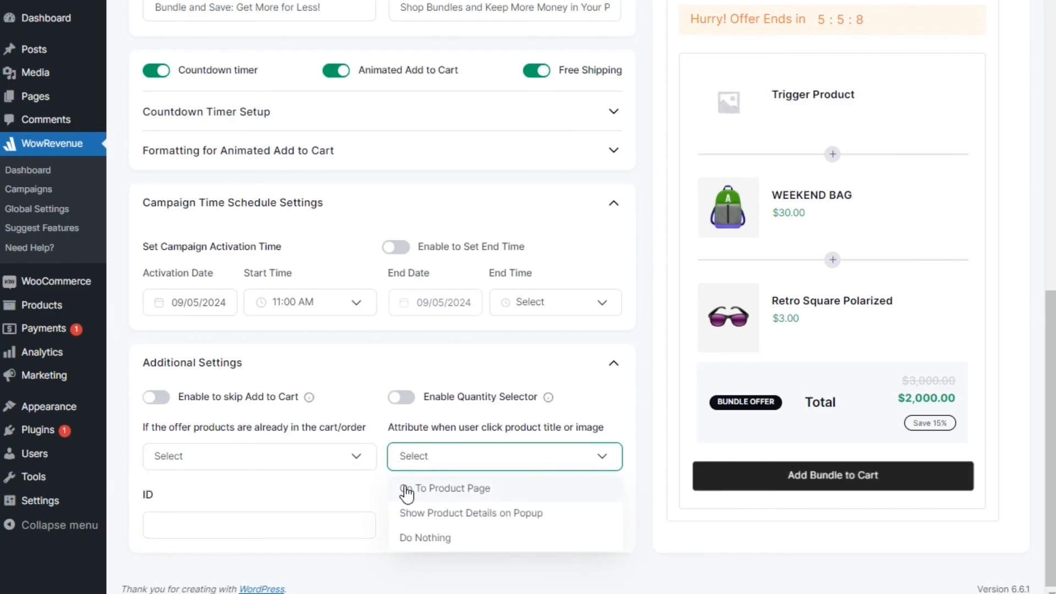
mouse_move(413, 504)
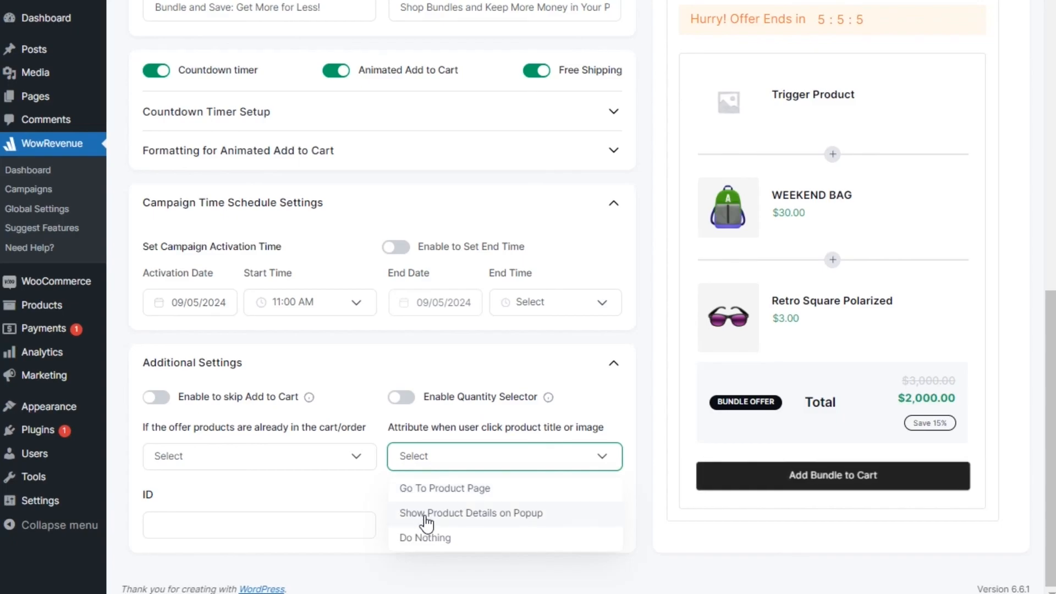
mouse_move(435, 547)
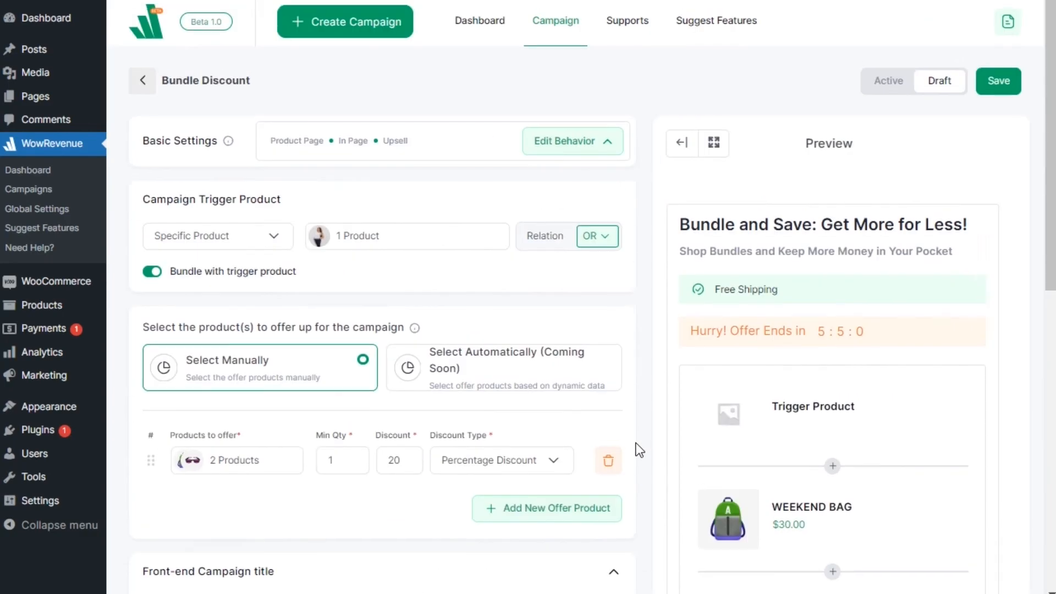
View the Modern Trends bundle: Weekend Bag and Retro Square Polarized at 20% off, $54.40
left_click(997, 81)
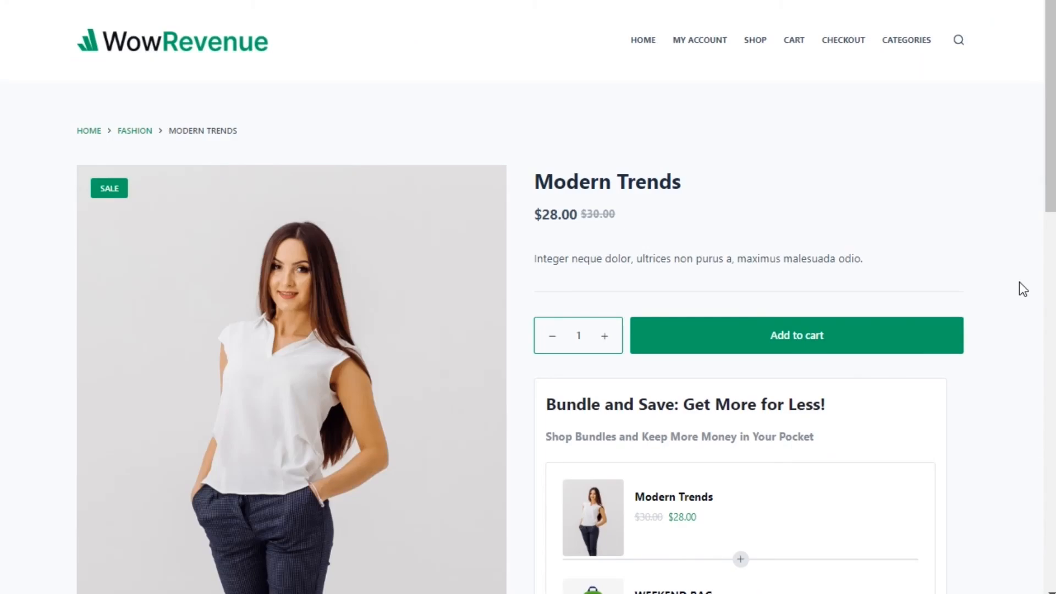
scroll("down", 3)
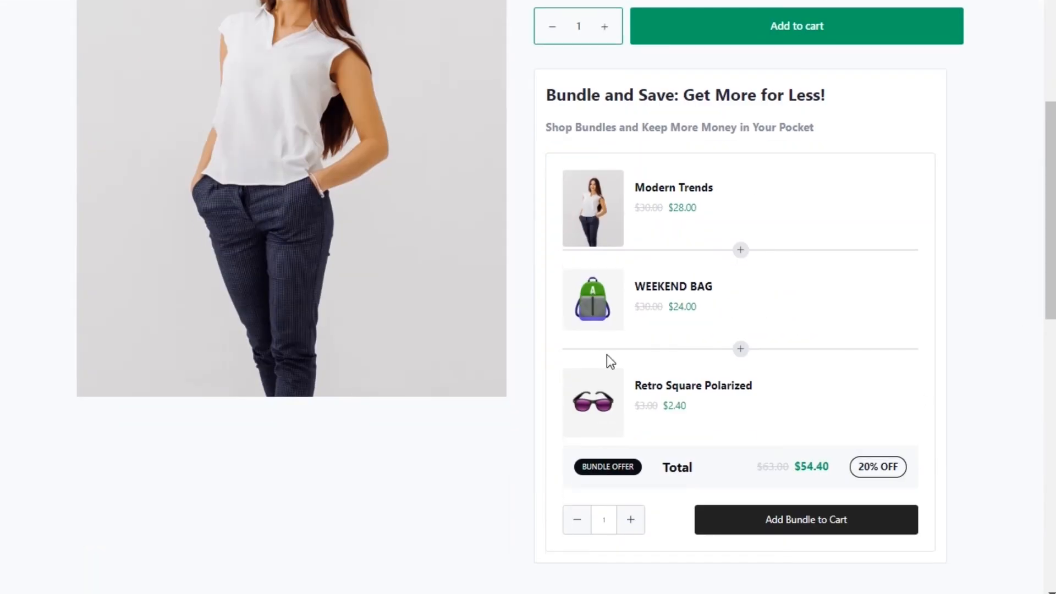